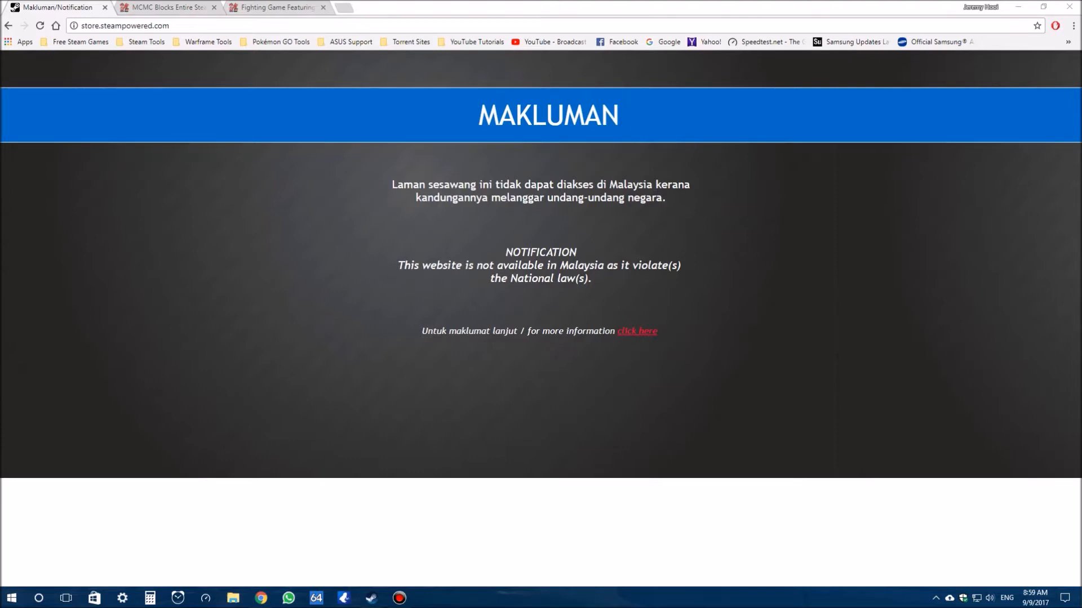
{"action": "mouse_move", "coordinate": [386, 222]}
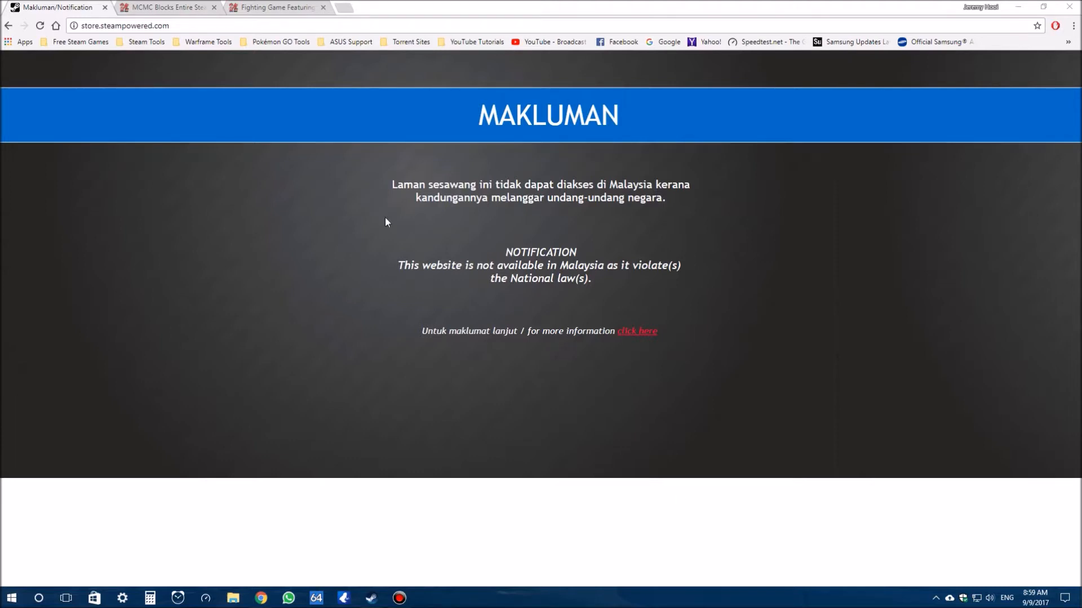
Switch to the Lowyat fighting-game controversy article and skim through it.
{"action": "left_click", "coordinate": [124, 26]}
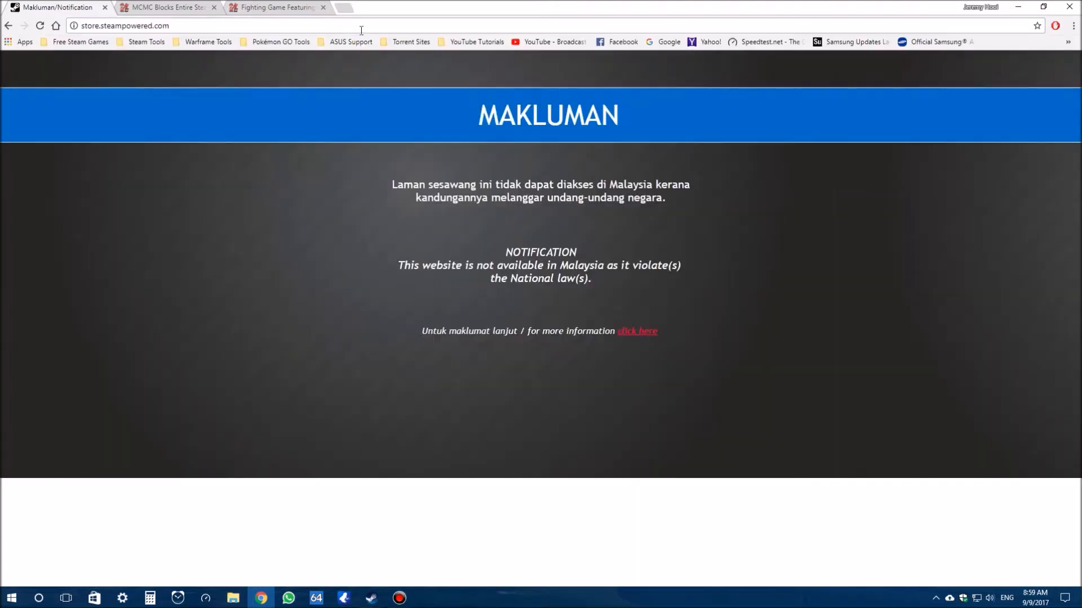
{"action": "mouse_move", "coordinate": [592, 265]}
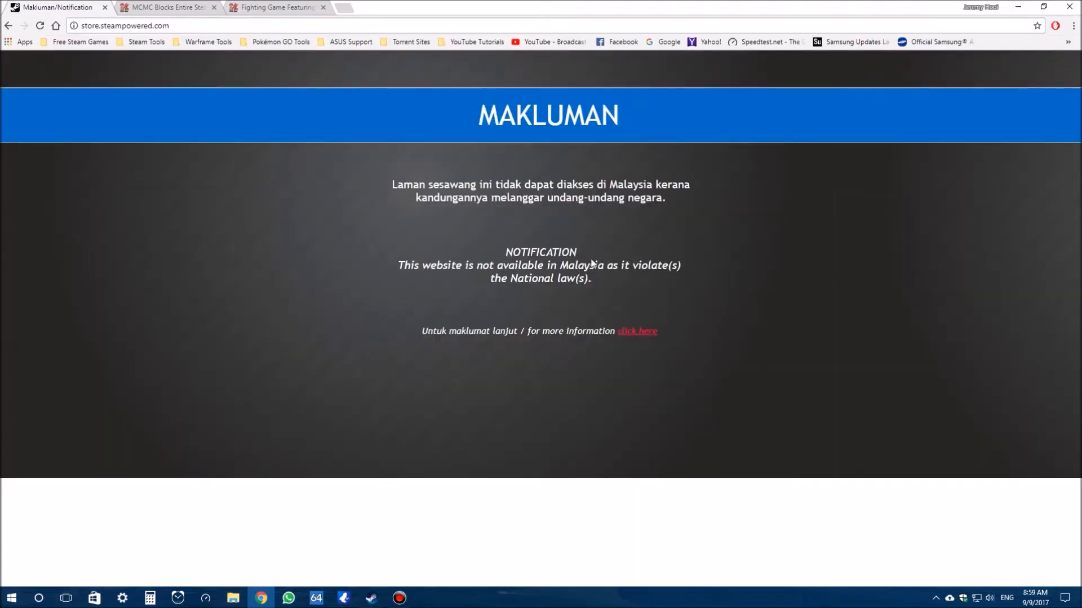
{"action": "mouse_move", "coordinate": [585, 267]}
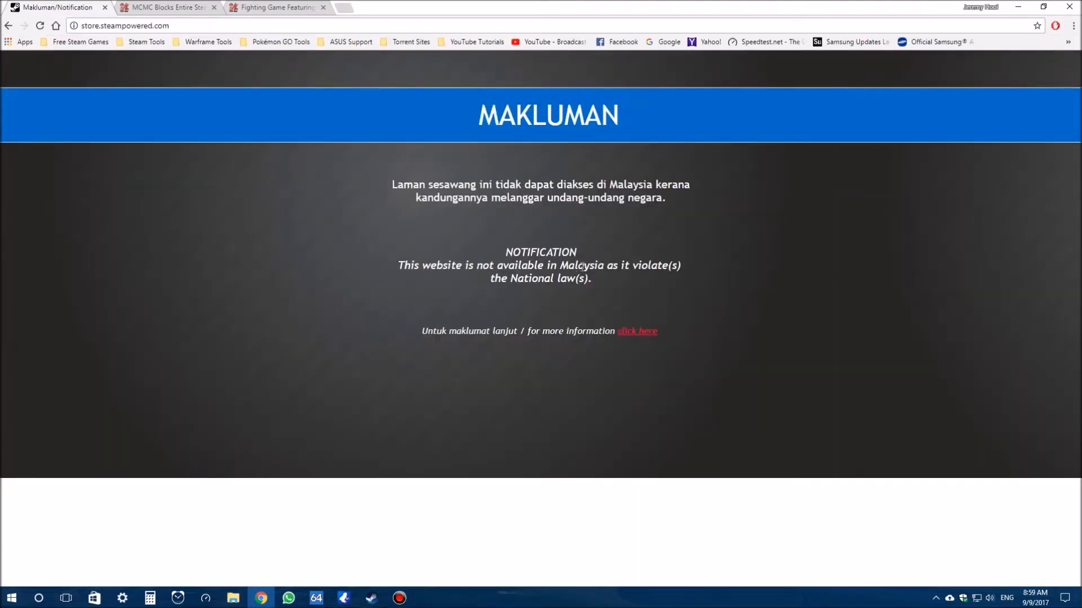
{"action": "mouse_move", "coordinate": [581, 294]}
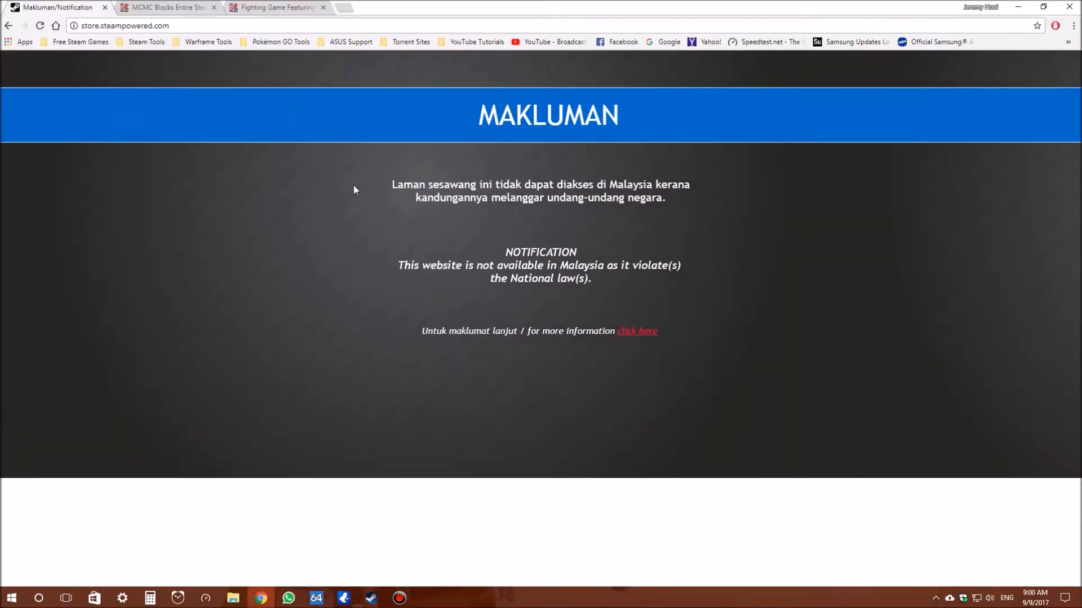
{"action": "left_click", "coordinate": [276, 8]}
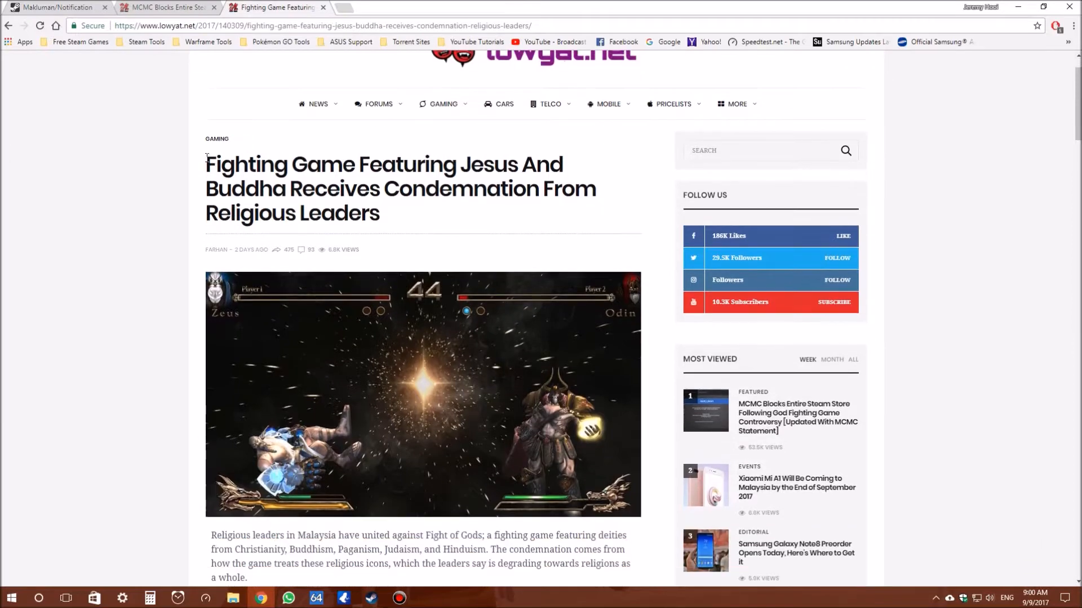
{"action": "scroll", "scroll_direction": "down", "scroll_amount": 3}
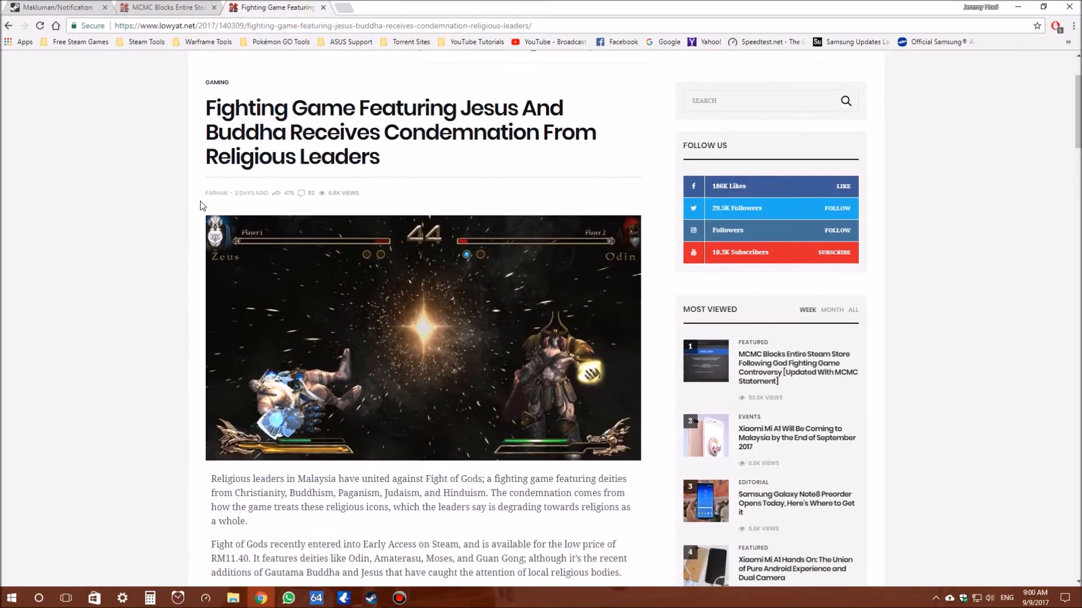
{"action": "scroll", "scroll_direction": "down", "scroll_amount": 3}
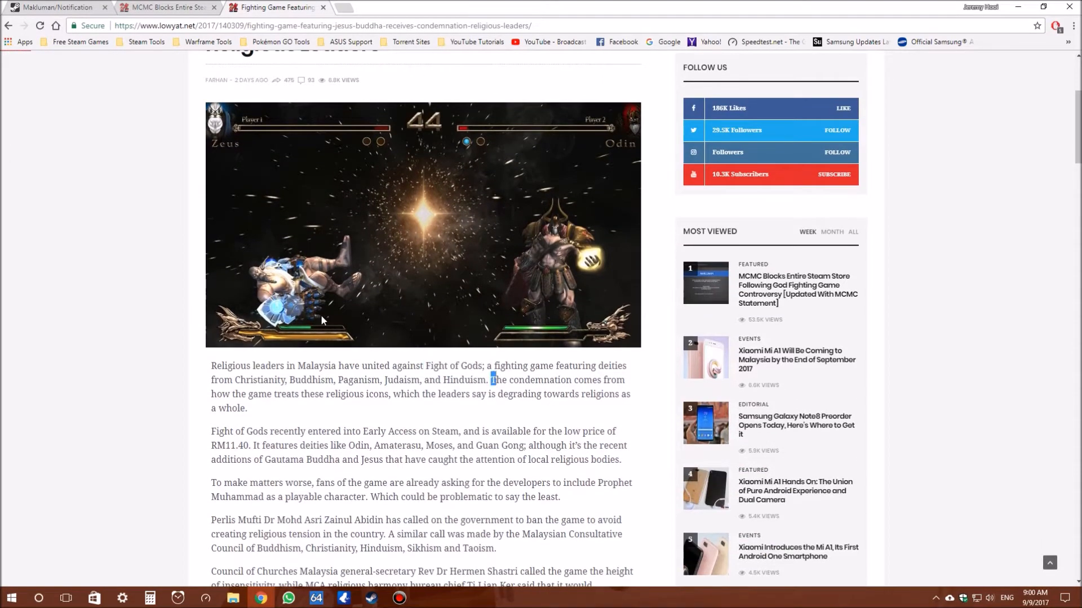
{"action": "scroll", "scroll_direction": "up", "scroll_amount": 3}
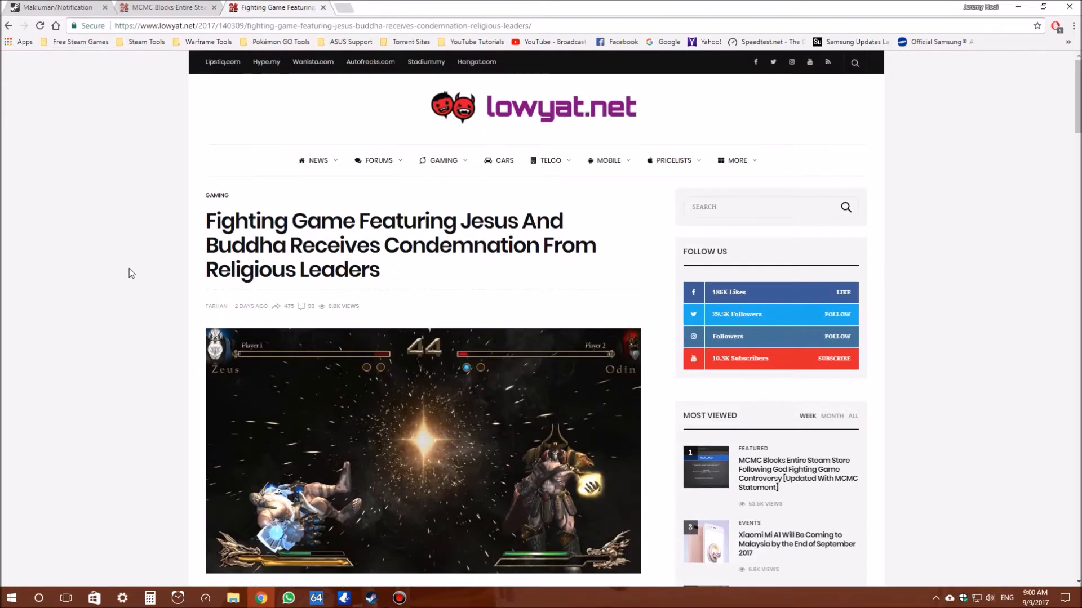
{"action": "scroll", "scroll_direction": "down", "scroll_amount": 3}
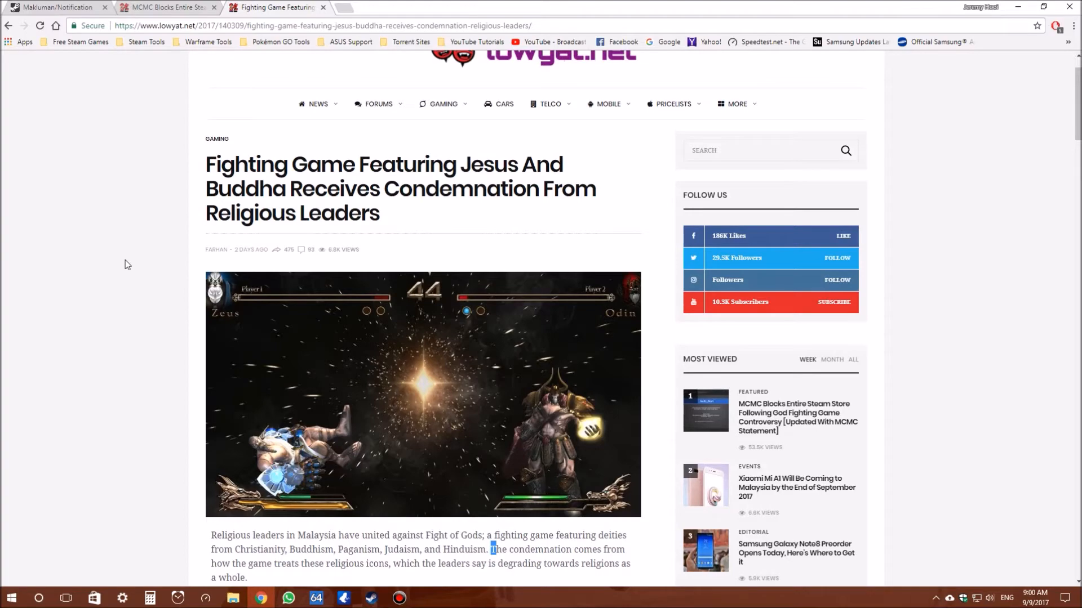
{"action": "mouse_move", "coordinate": [460, 173]}
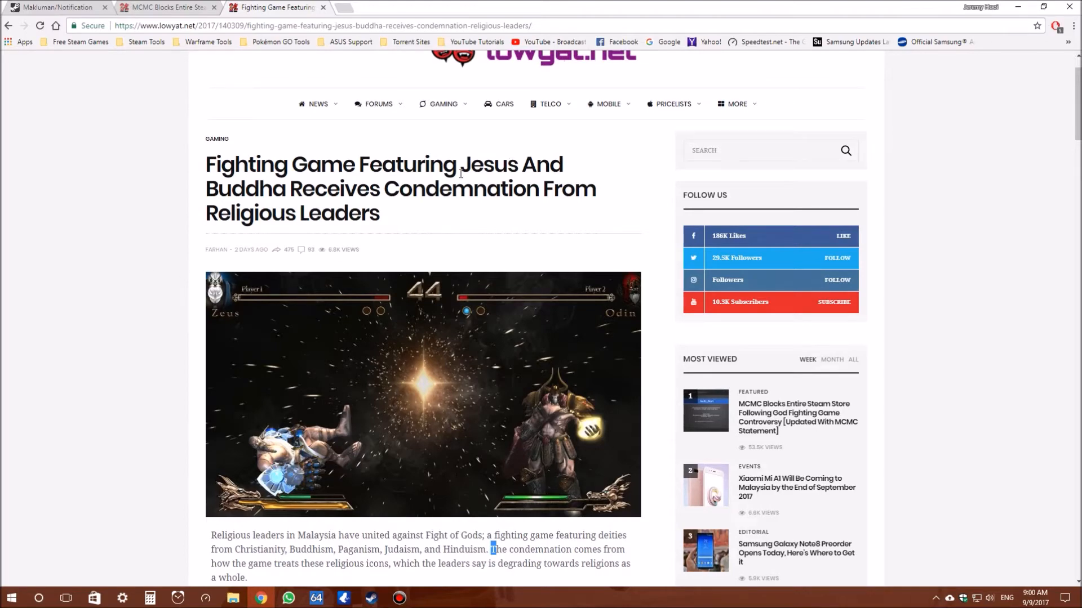
Follow the link to the 'MCMC Blocks Entire Steam Store' article.
{"action": "scroll", "scroll_direction": "down", "scroll_amount": 3}
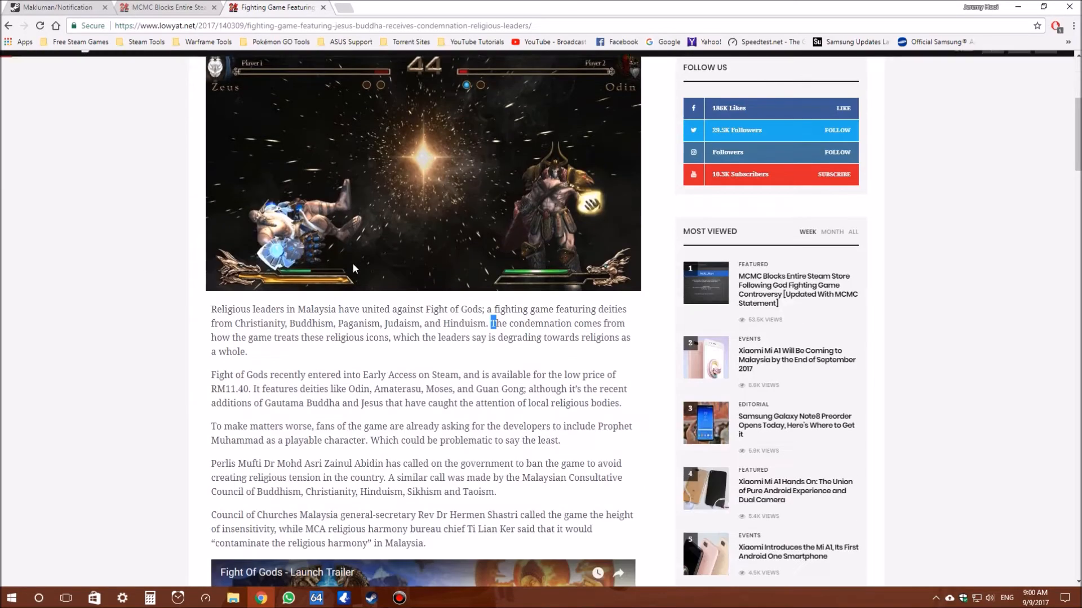
{"action": "scroll", "scroll_direction": "down", "scroll_amount": 3}
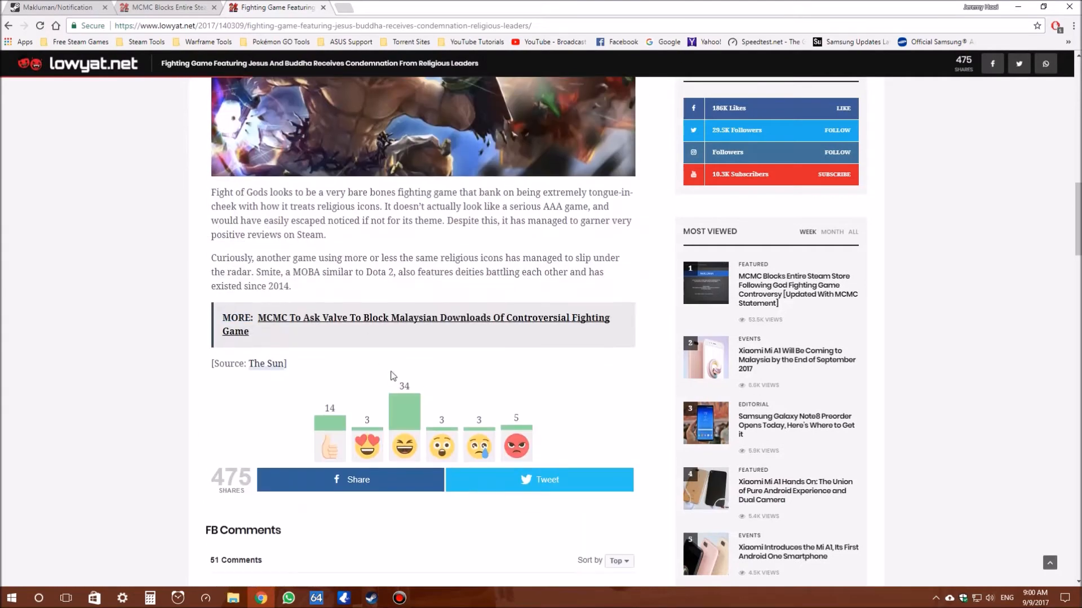
{"action": "scroll", "scroll_direction": "up", "scroll_amount": 3}
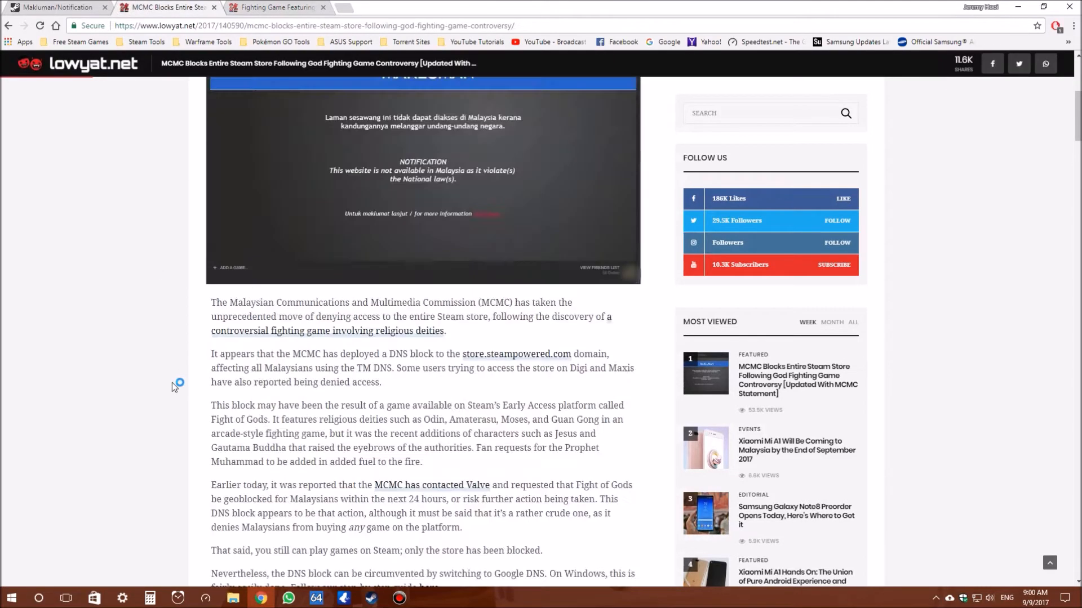
Read down the MCMC article to the later updates, including the SteamDB geo-block record for Fight of Gods.
{"action": "scroll", "scroll_direction": "up", "scroll_amount": 3}
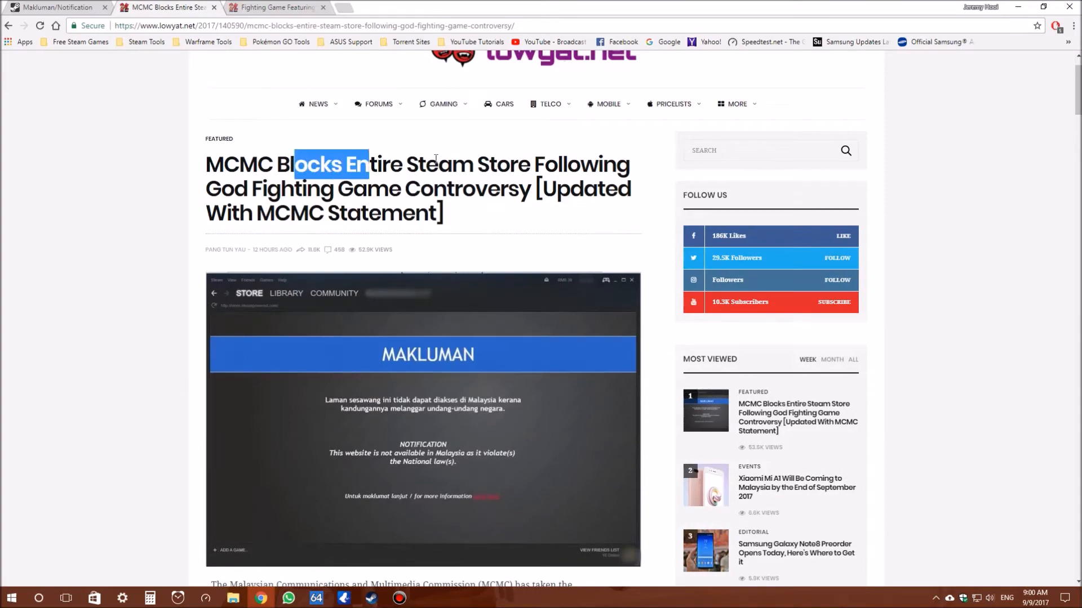
{"action": "scroll", "scroll_direction": "down", "scroll_amount": 3}
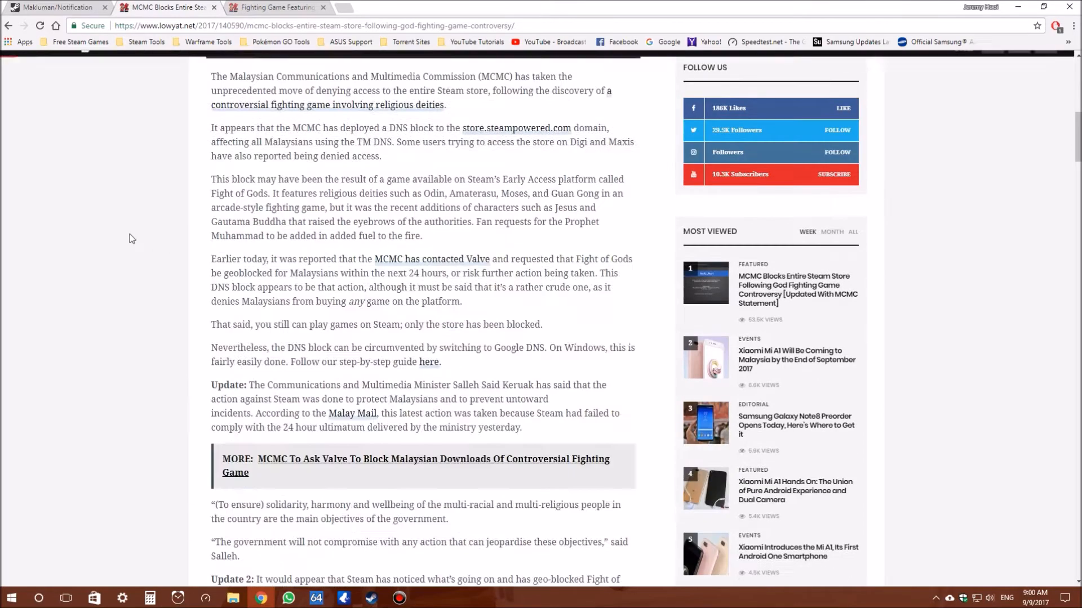
{"action": "scroll", "scroll_direction": "down", "scroll_amount": 3}
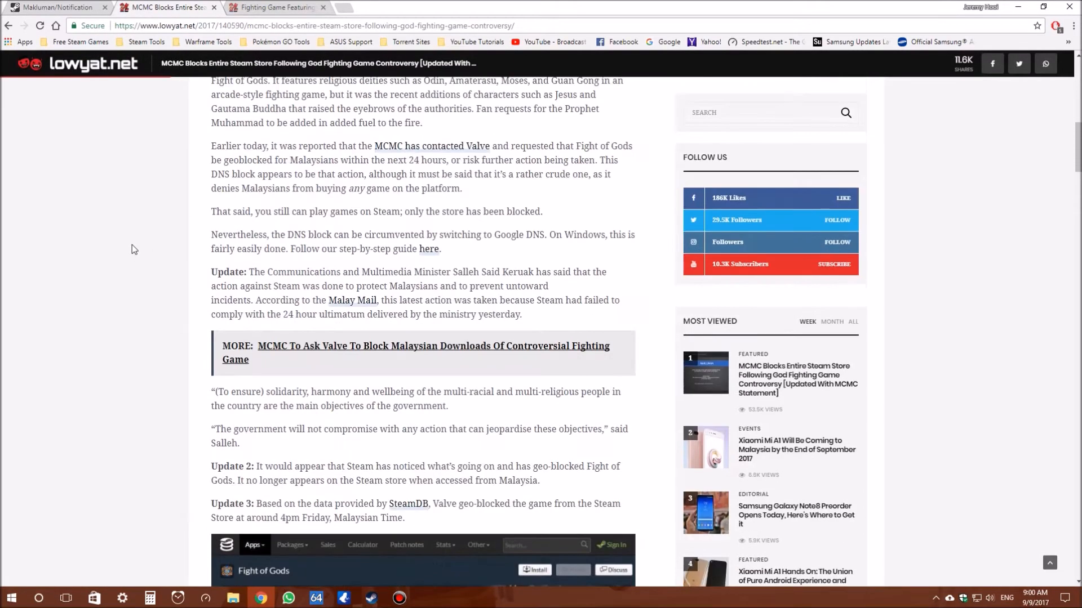
{"action": "scroll", "scroll_direction": "down", "scroll_amount": 3}
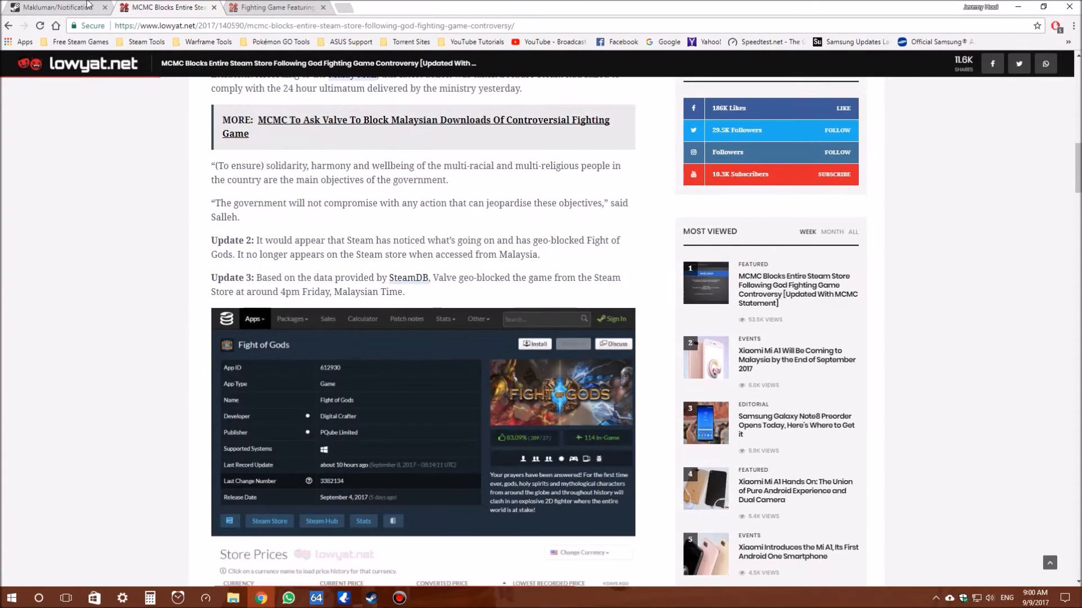
{"action": "scroll", "scroll_direction": "down", "scroll_amount": 3}
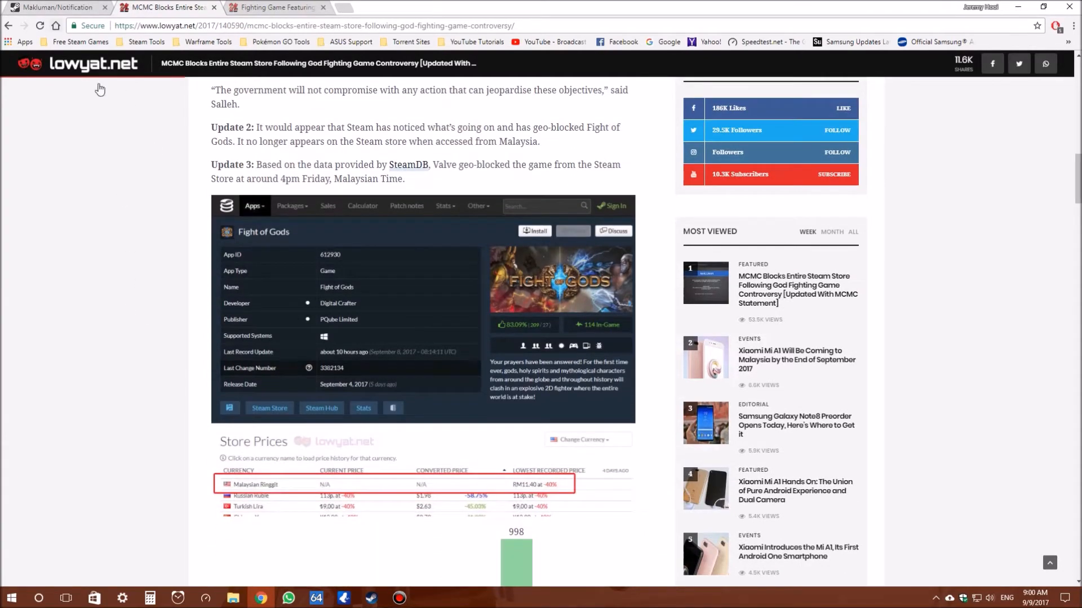
{"action": "mouse_move", "coordinate": [229, 260]}
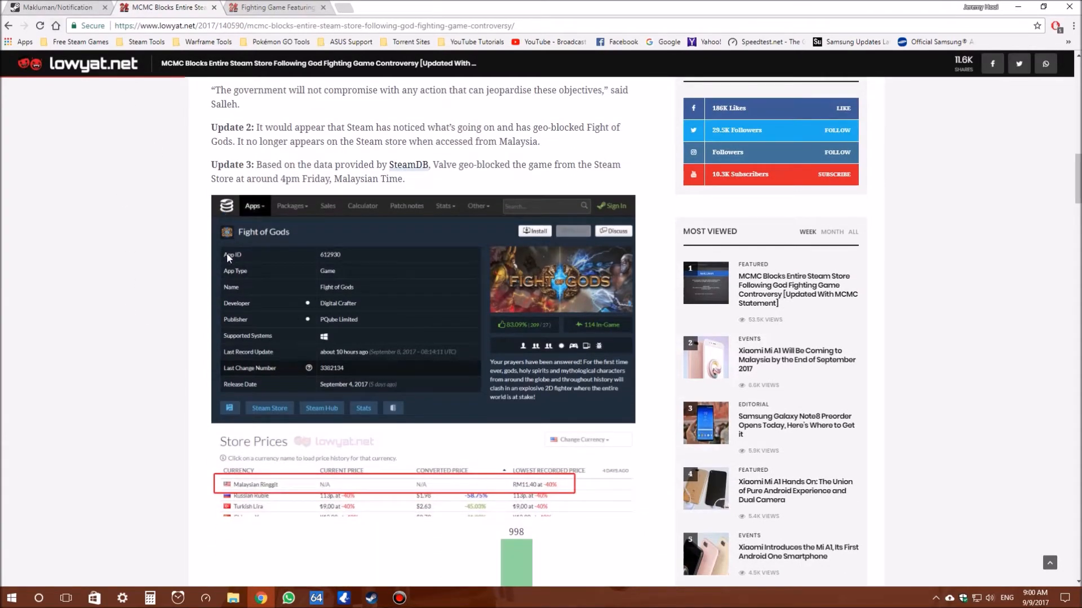
{"action": "scroll", "scroll_direction": "down", "scroll_amount": 3}
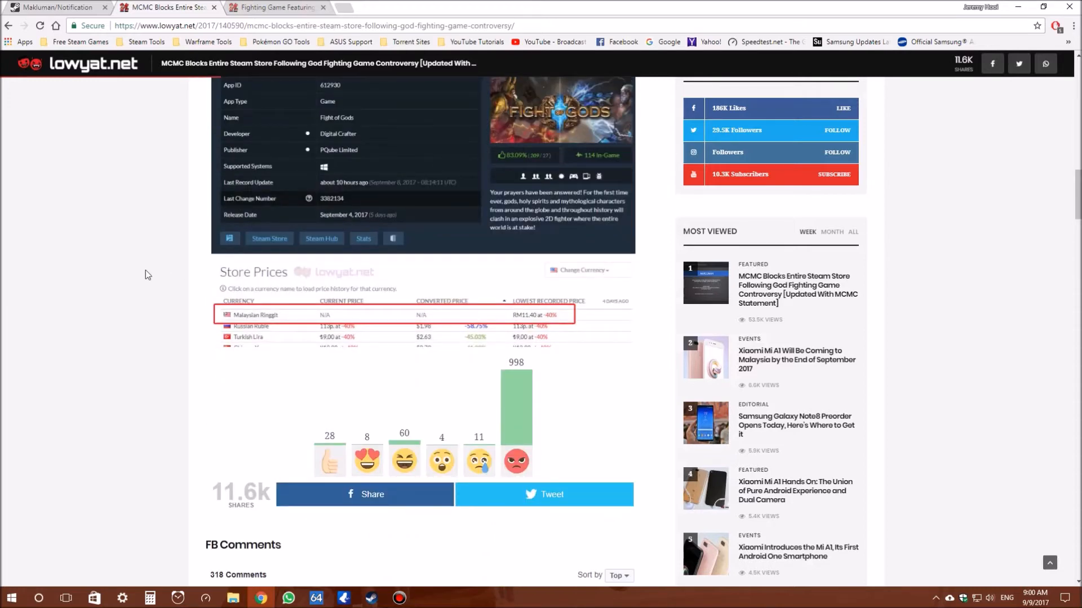
{"action": "mouse_move", "coordinate": [164, 8]}
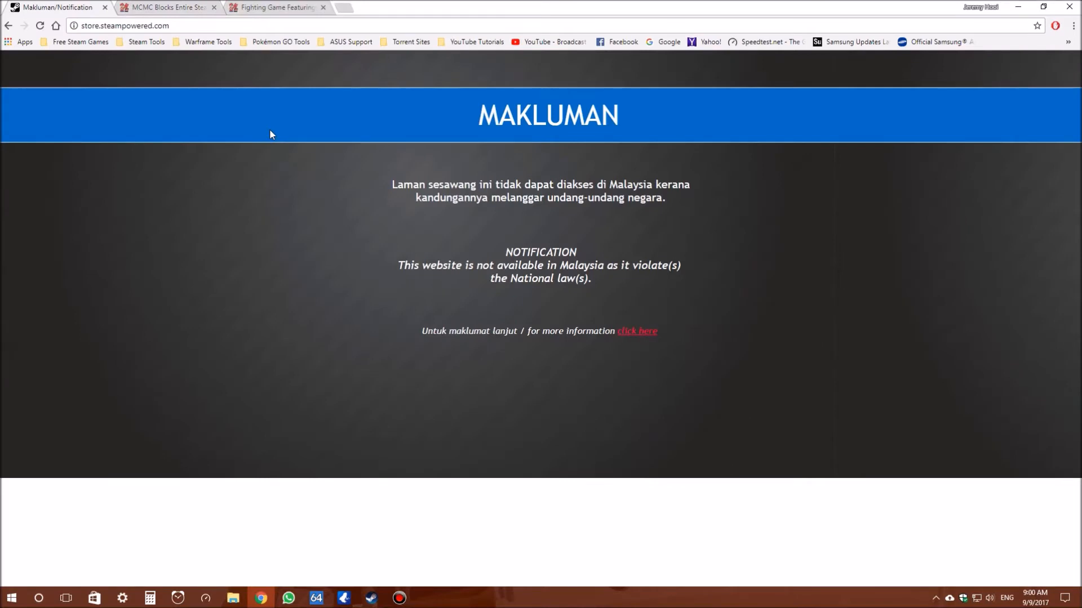
{"action": "mouse_move", "coordinate": [250, 189]}
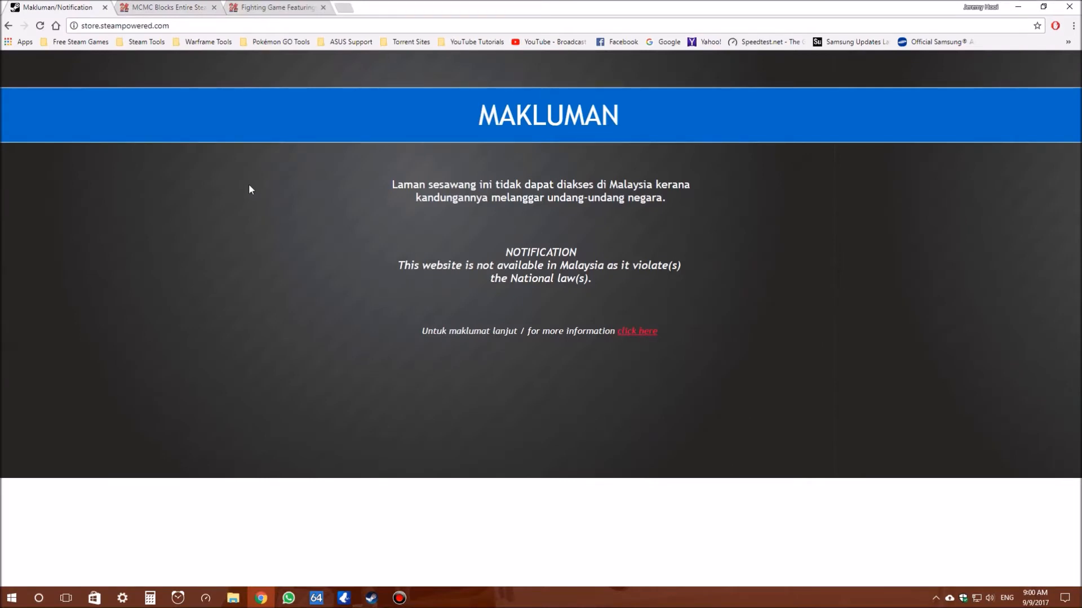
{"action": "mouse_move", "coordinate": [149, 19]}
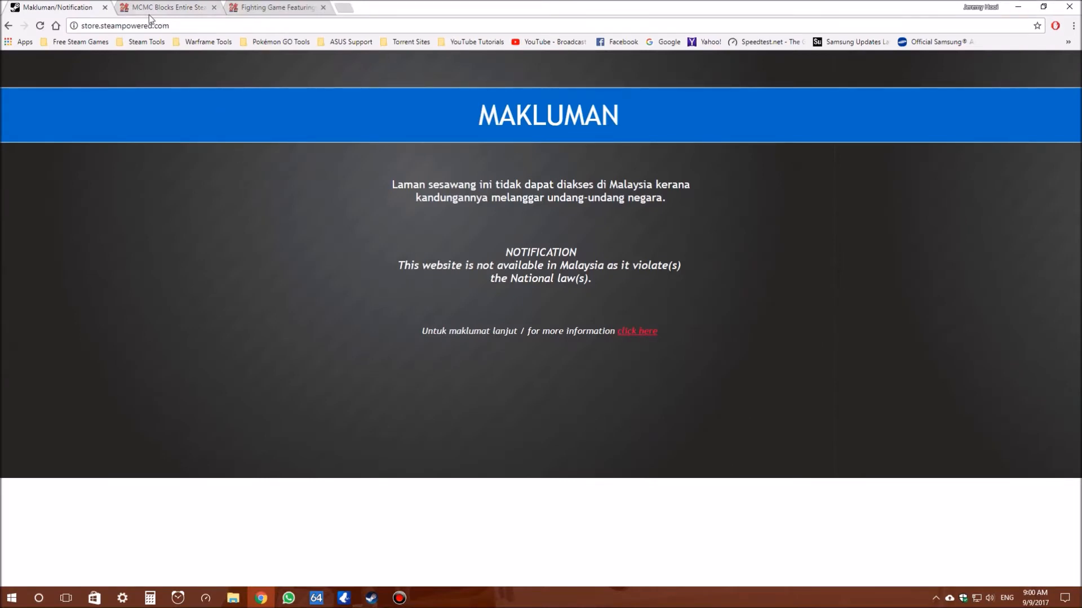
Return to the blocked Steam page and launch Network and Sharing Center from the network tray icon.
{"action": "left_click", "coordinate": [166, 7]}
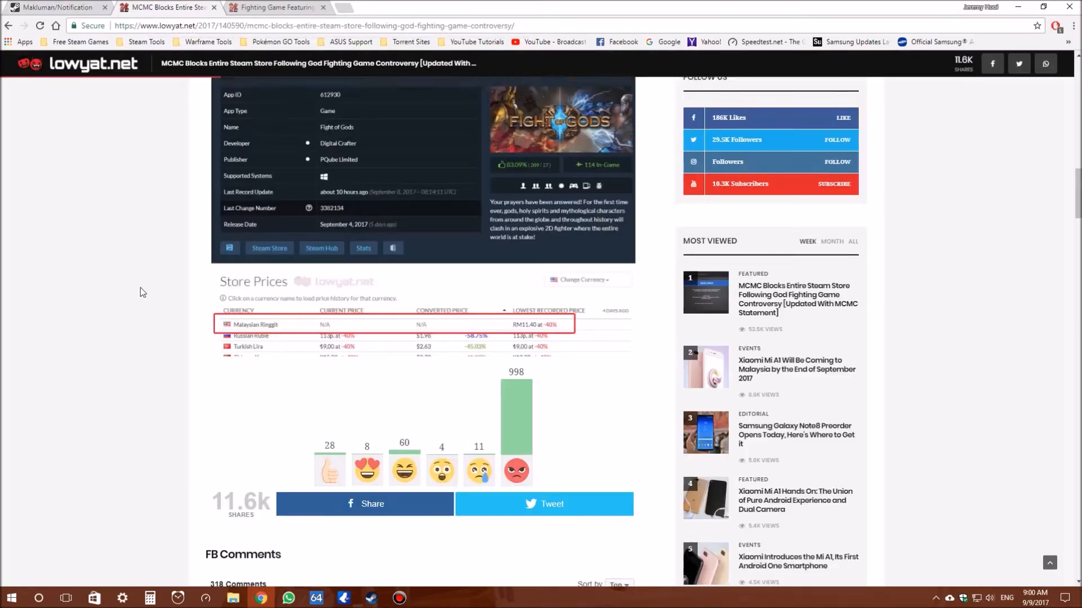
{"action": "scroll", "scroll_direction": "up", "scroll_amount": 3}
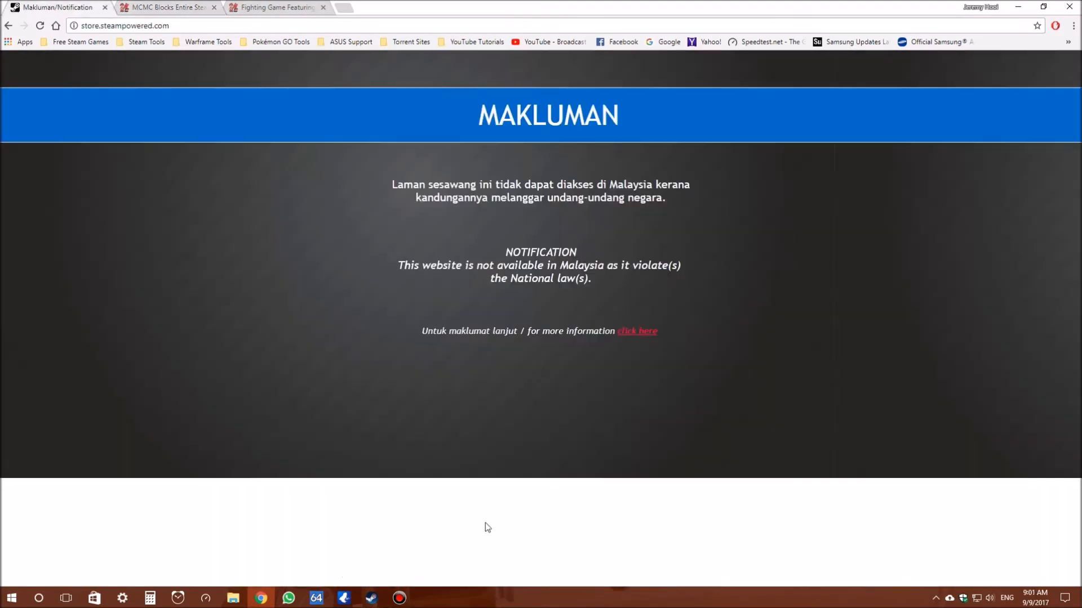
{"action": "mouse_move", "coordinate": [975, 597]}
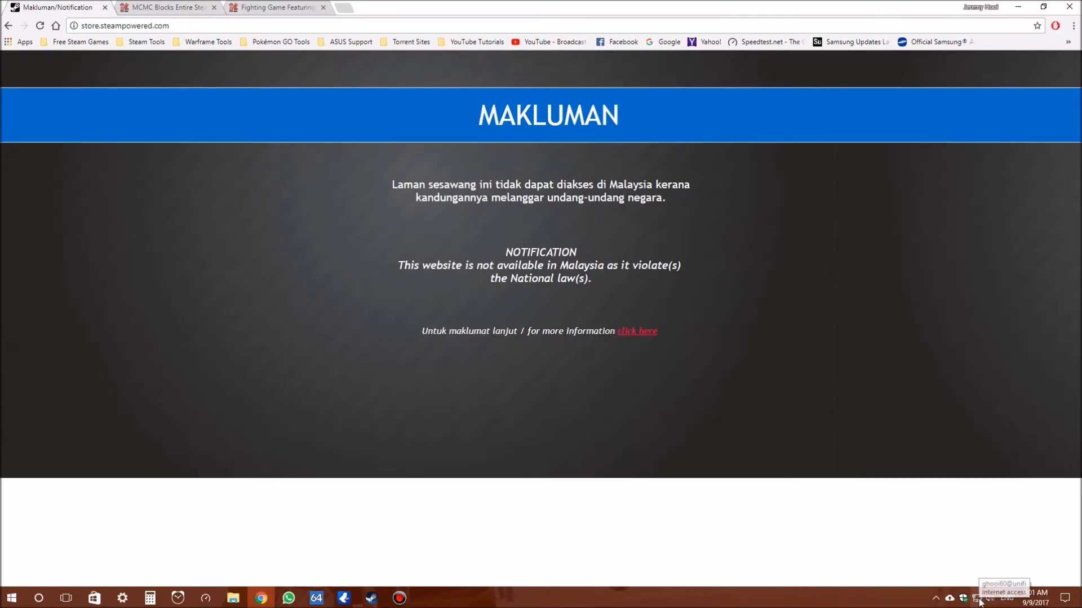
{"action": "mouse_move", "coordinate": [979, 597]}
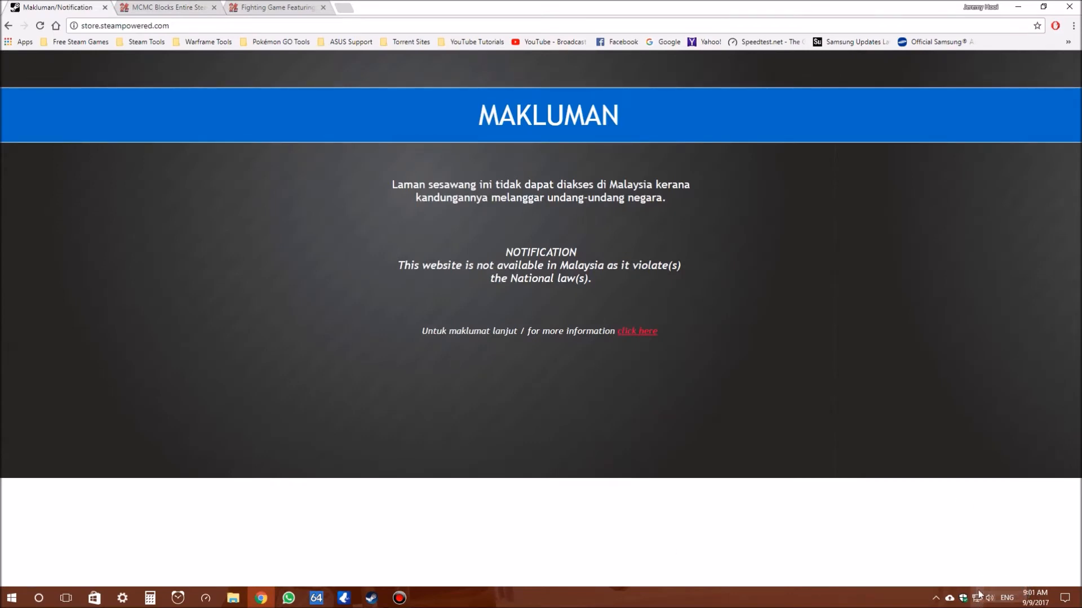
{"action": "right_click", "coordinate": [976, 597]}
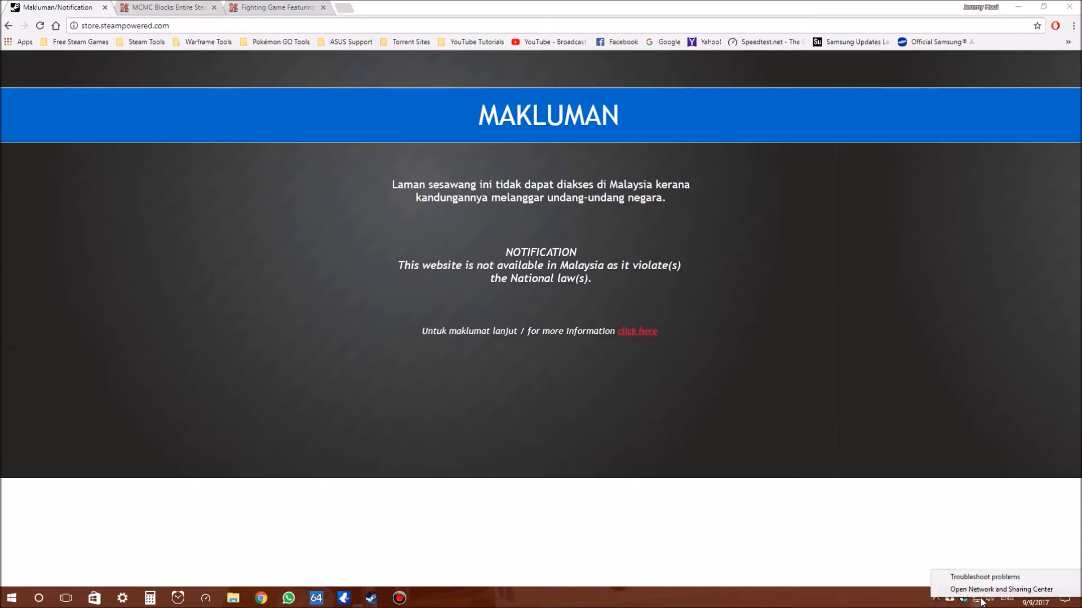
{"action": "left_click", "coordinate": [1001, 589]}
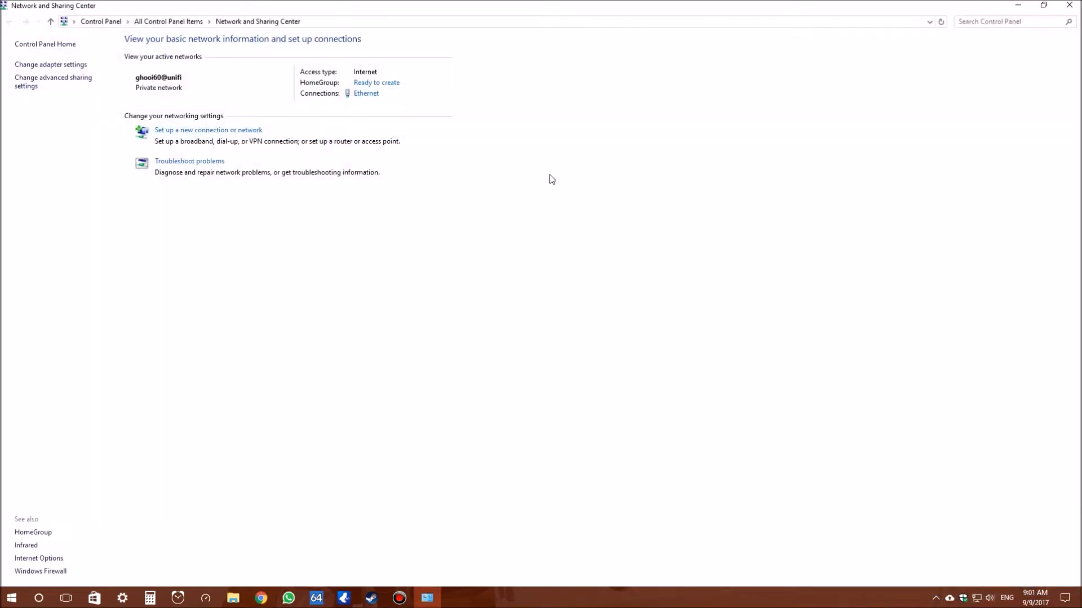
Set the Ethernet adapter's IPv4 DNS servers manually to 8.8.8.8 and 8.8.4.4 and confirm.
{"action": "left_click", "coordinate": [365, 94]}
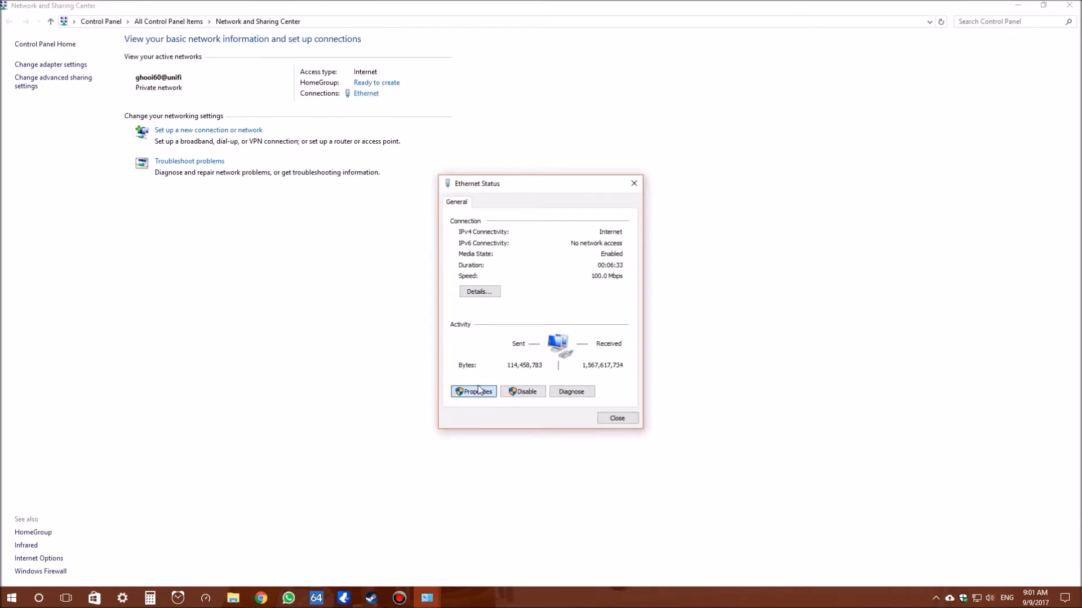
{"action": "left_click", "coordinate": [473, 391]}
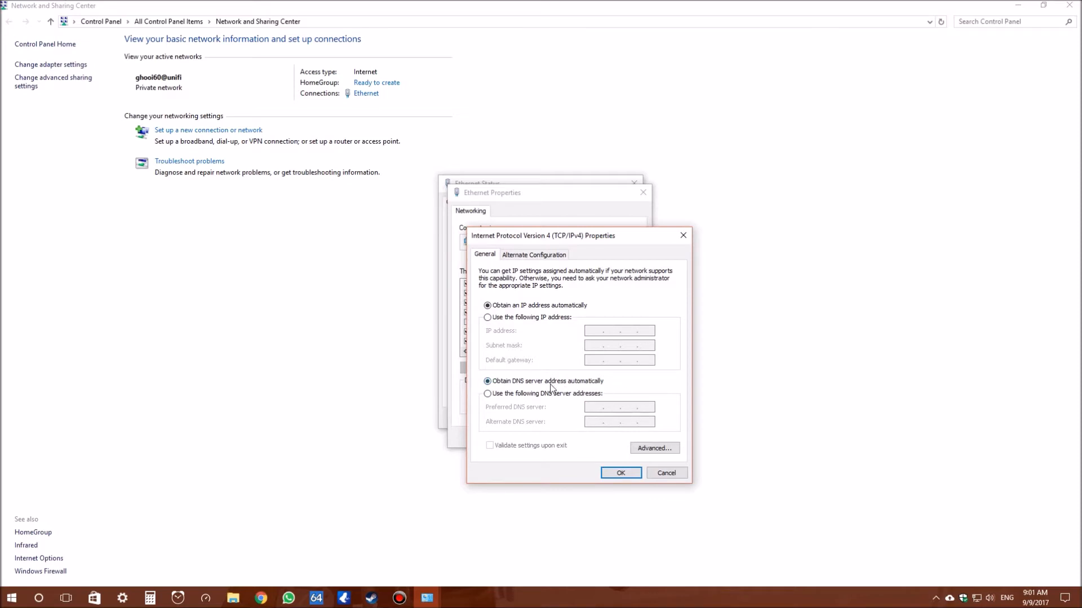
{"action": "mouse_move", "coordinate": [549, 398]}
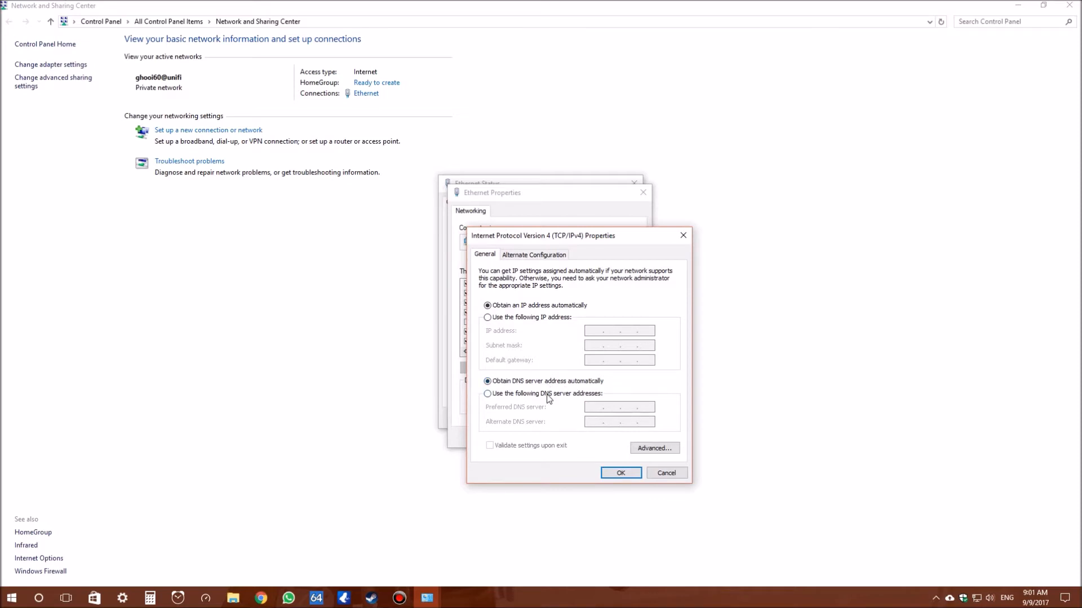
{"action": "left_click", "coordinate": [487, 393]}
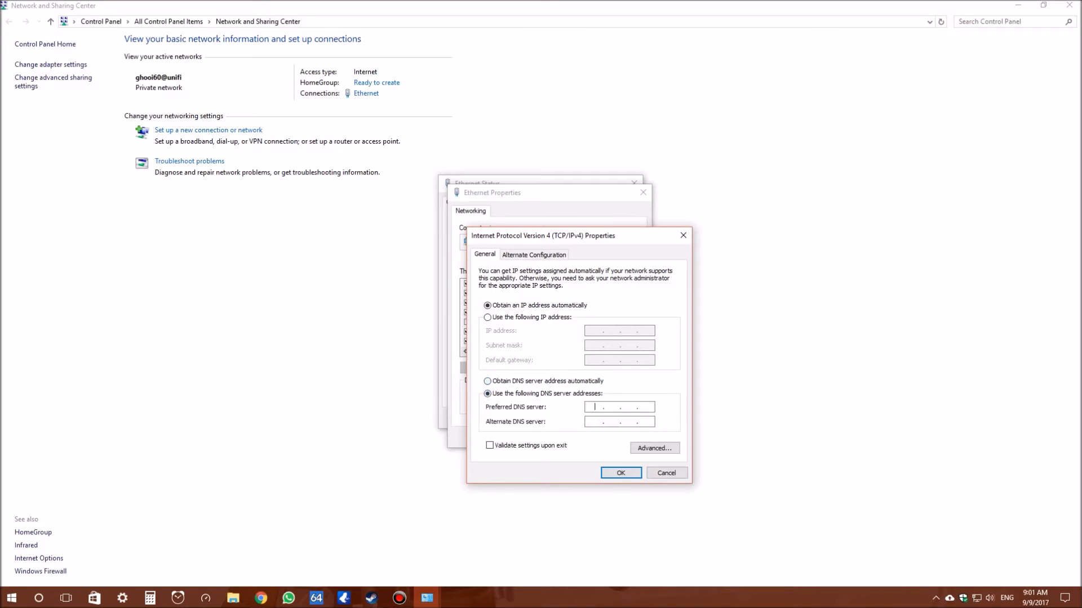
{"action": "type", "text": "8.8.."}
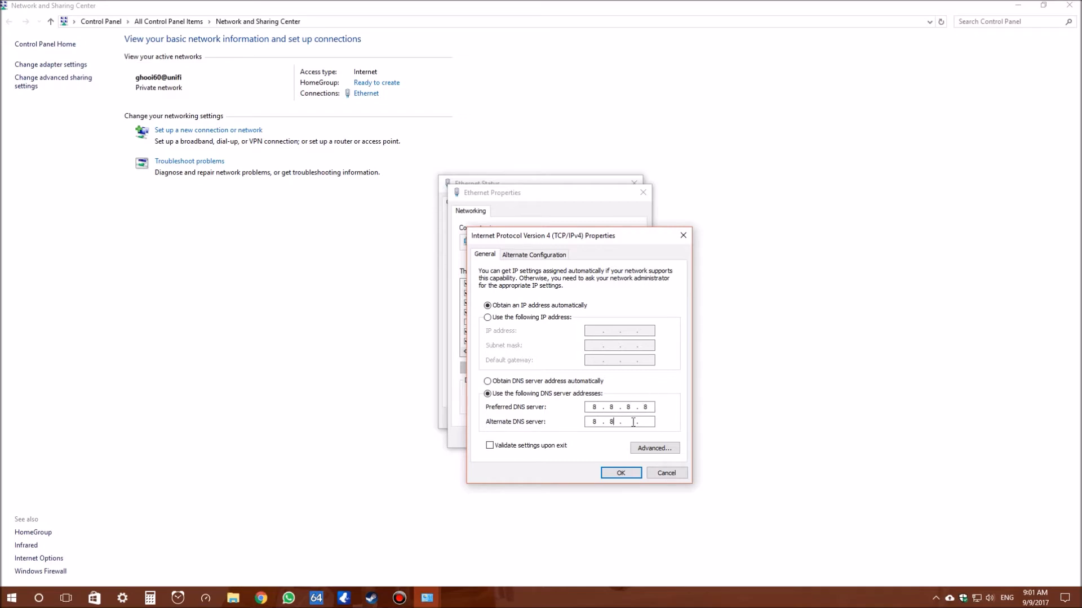
{"action": "left_click", "coordinate": [620, 472]}
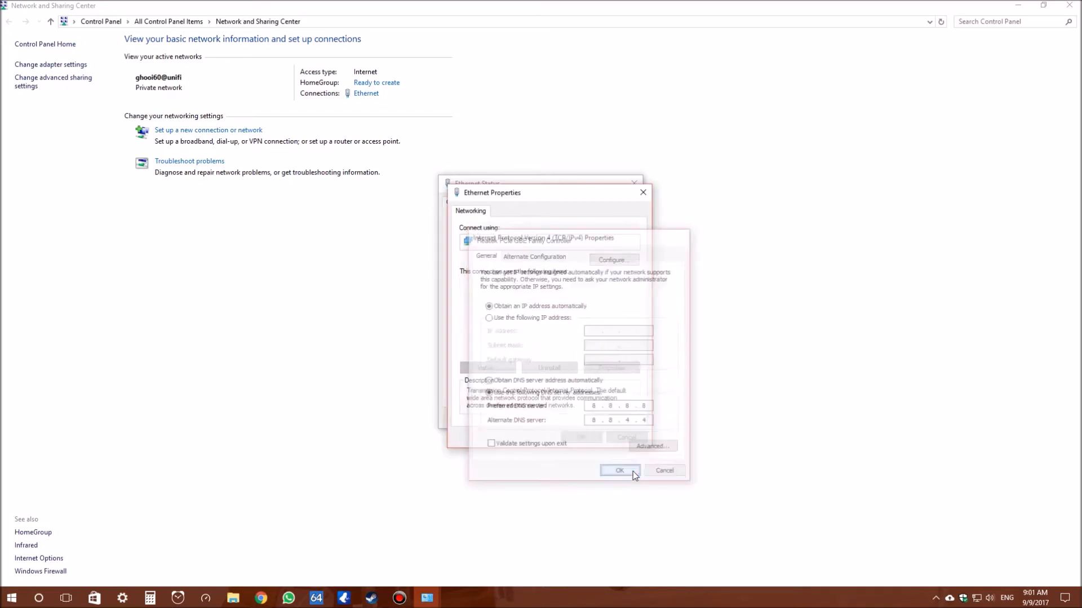
Close the adapter properties, minimize Chrome and exit Steam from the tray so it logs off.
{"action": "left_click", "coordinate": [618, 471]}
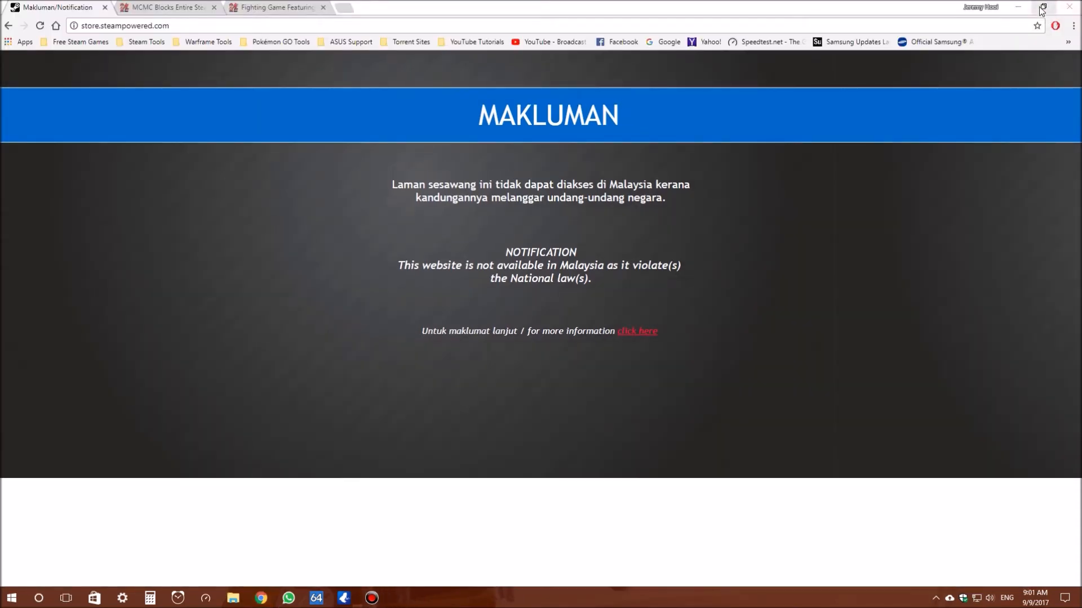
{"action": "left_click", "coordinate": [1042, 7]}
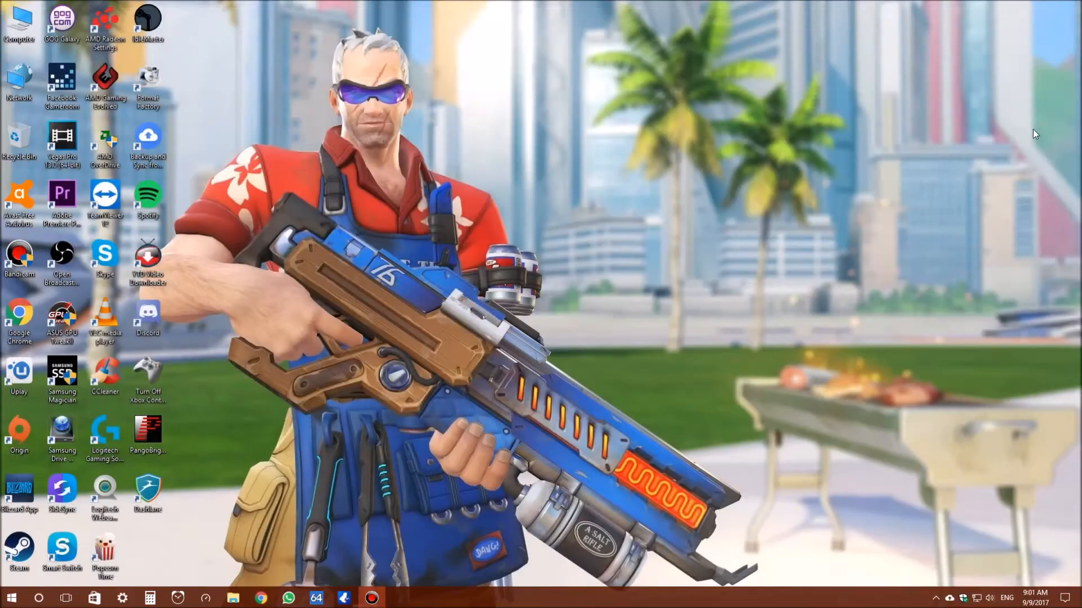
{"action": "left_click", "coordinate": [935, 598]}
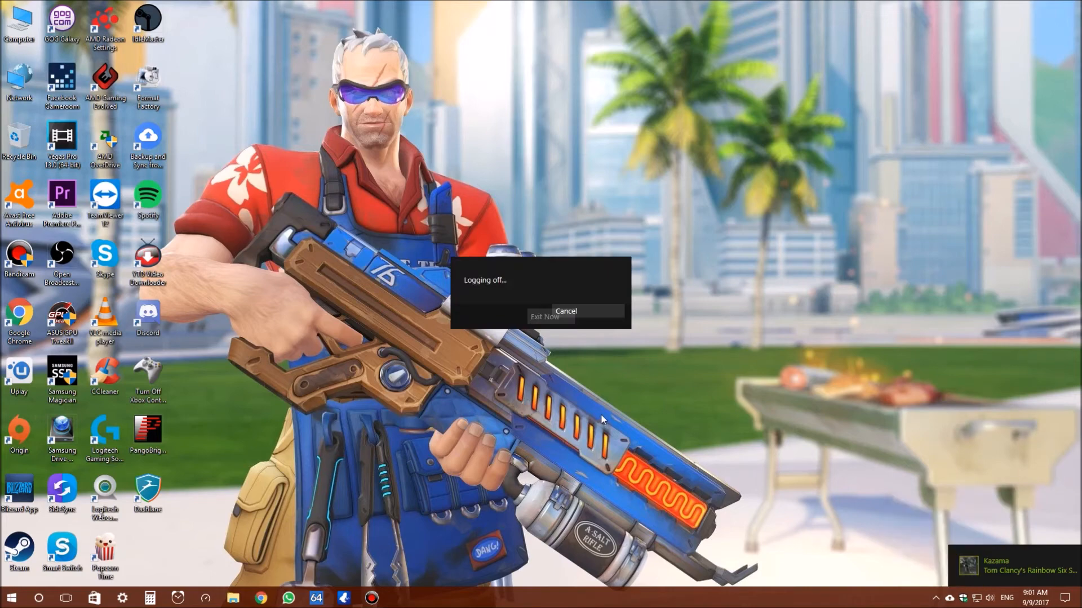
Reload store.steampowered.com in Chrome and browse the fully loaded storefront with featured games.
{"action": "left_click", "coordinate": [564, 311]}
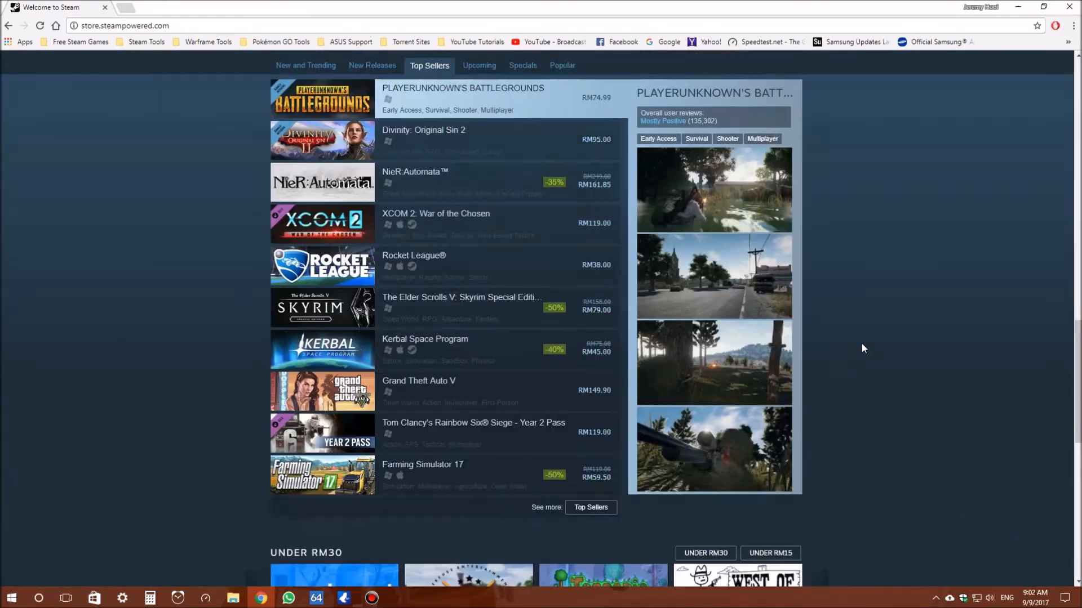
{"action": "scroll", "scroll_direction": "up", "scroll_amount": 3}
{"action": "type", "text": "fight of"}
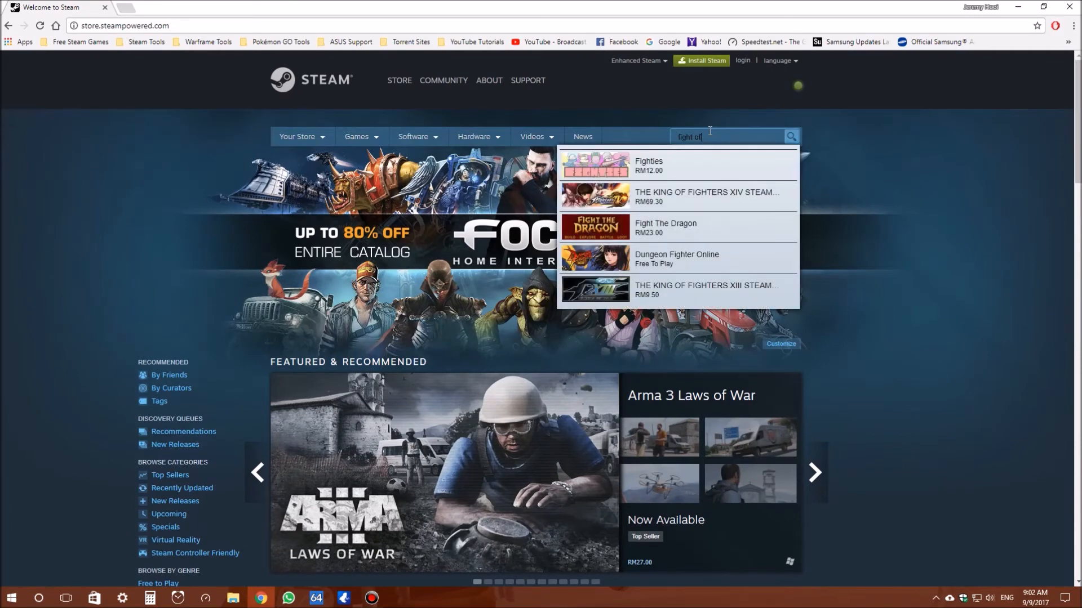
{"action": "type", "text": "gods"}
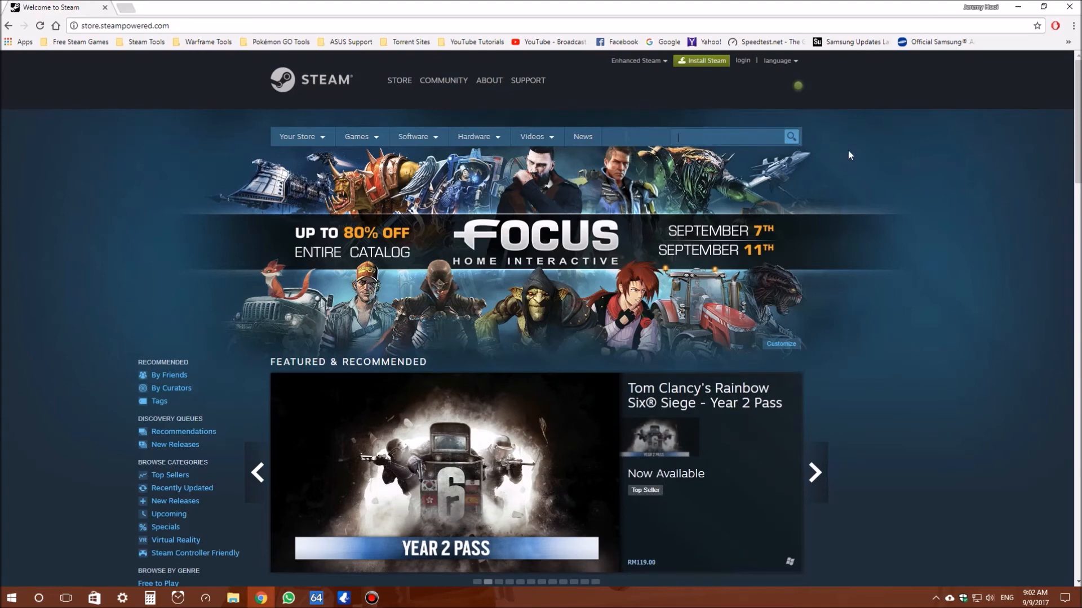
{"action": "mouse_move", "coordinate": [732, 154]}
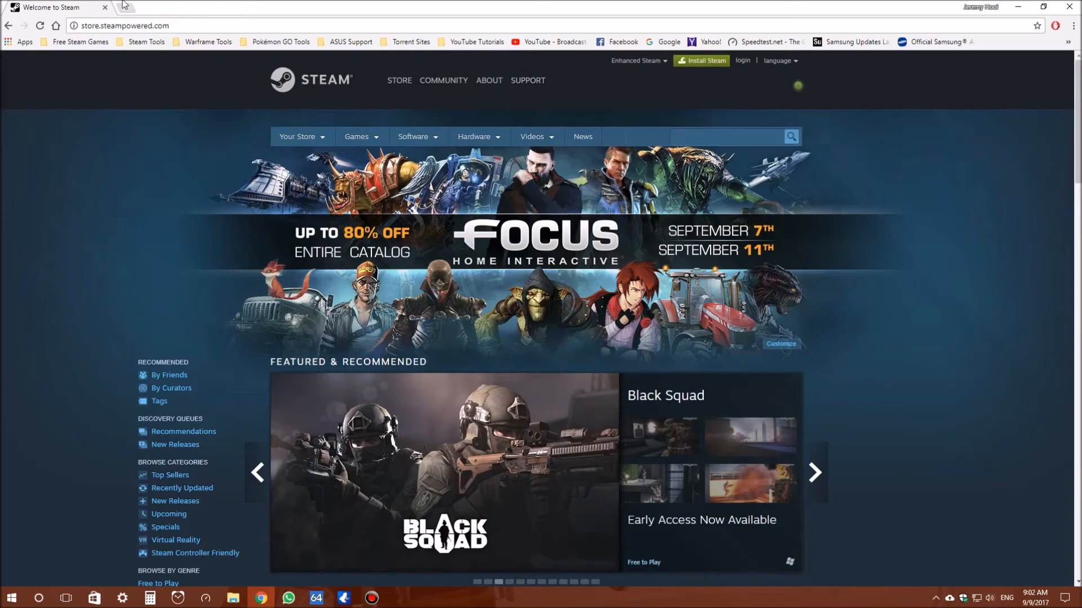
{"action": "left_click", "coordinate": [124, 7]}
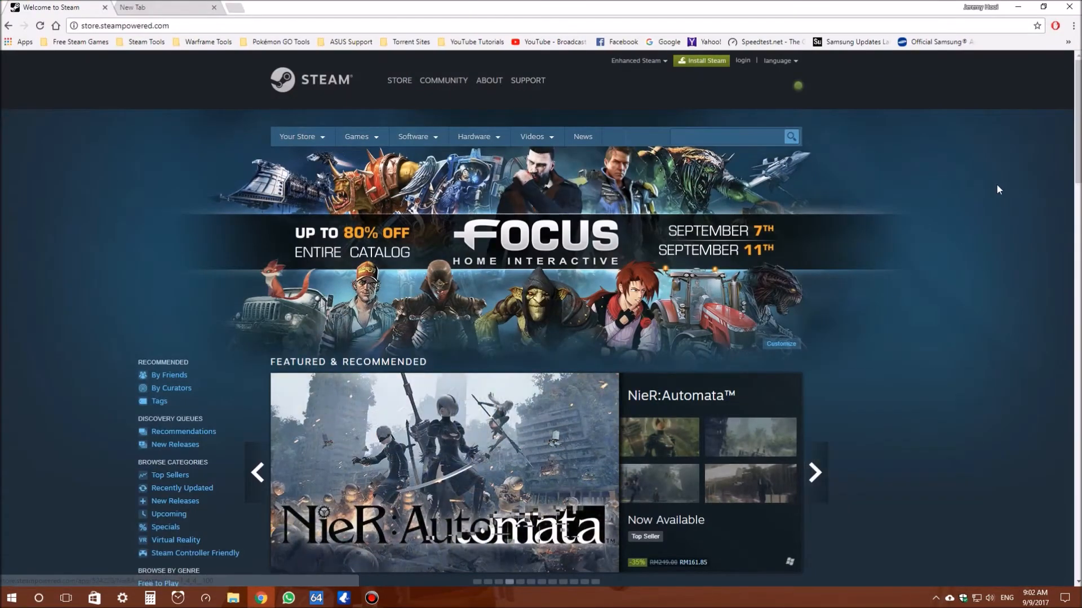
{"action": "scroll", "scroll_direction": "down", "scroll_amount": 3}
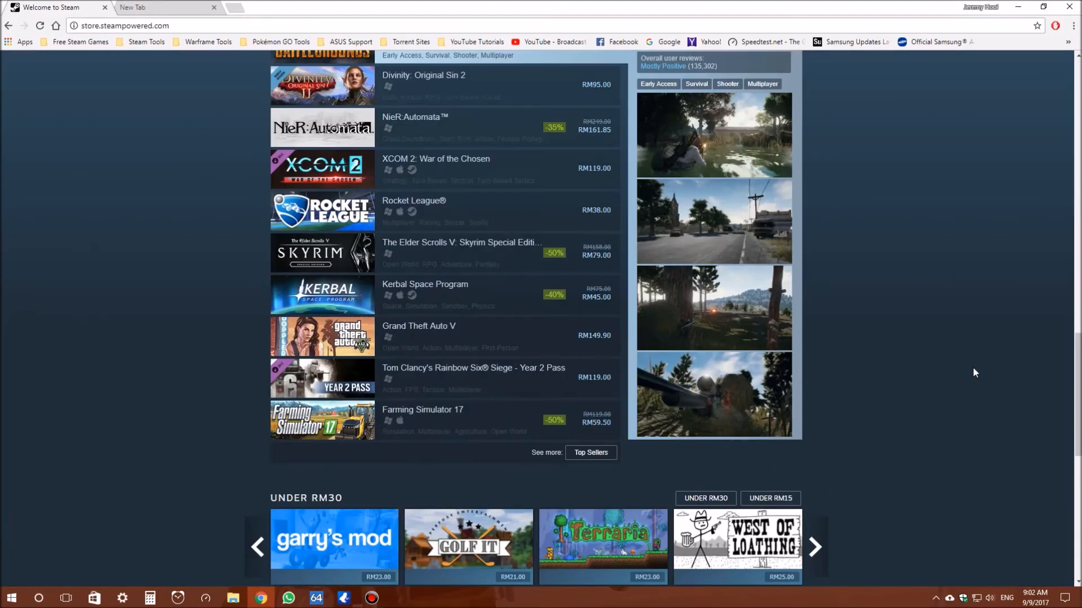
{"action": "scroll", "scroll_direction": "up", "scroll_amount": 3}
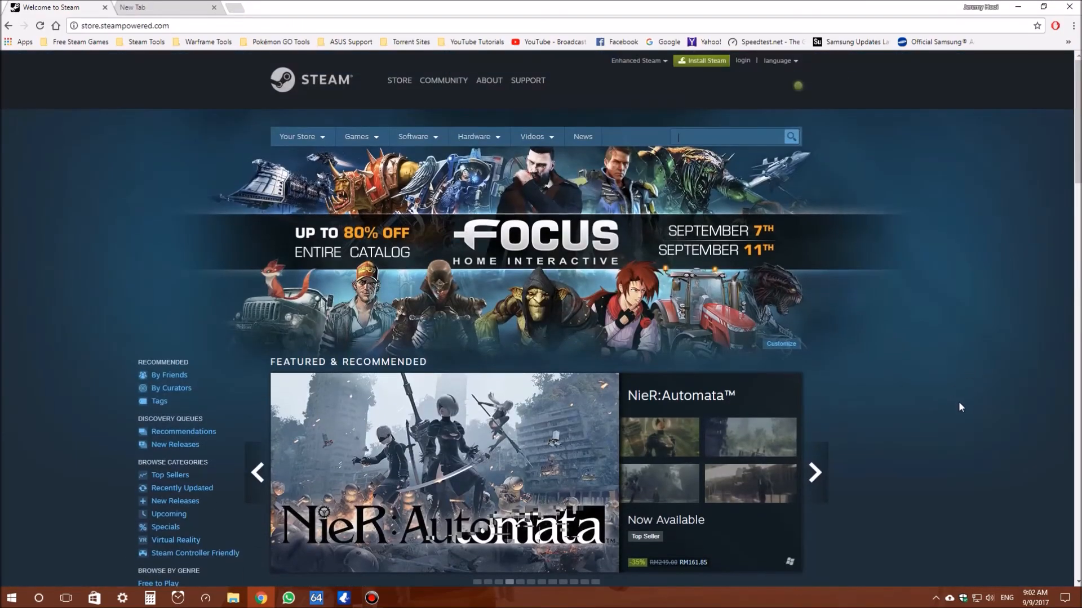
{"action": "left_click", "coordinate": [936, 598]}
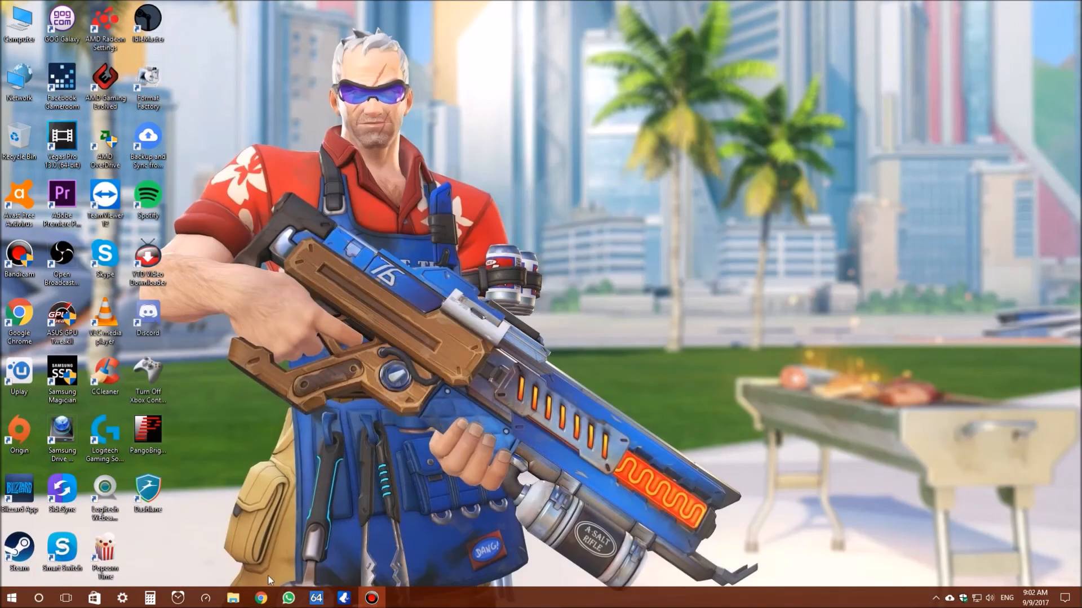
{"action": "mouse_move", "coordinate": [935, 597]}
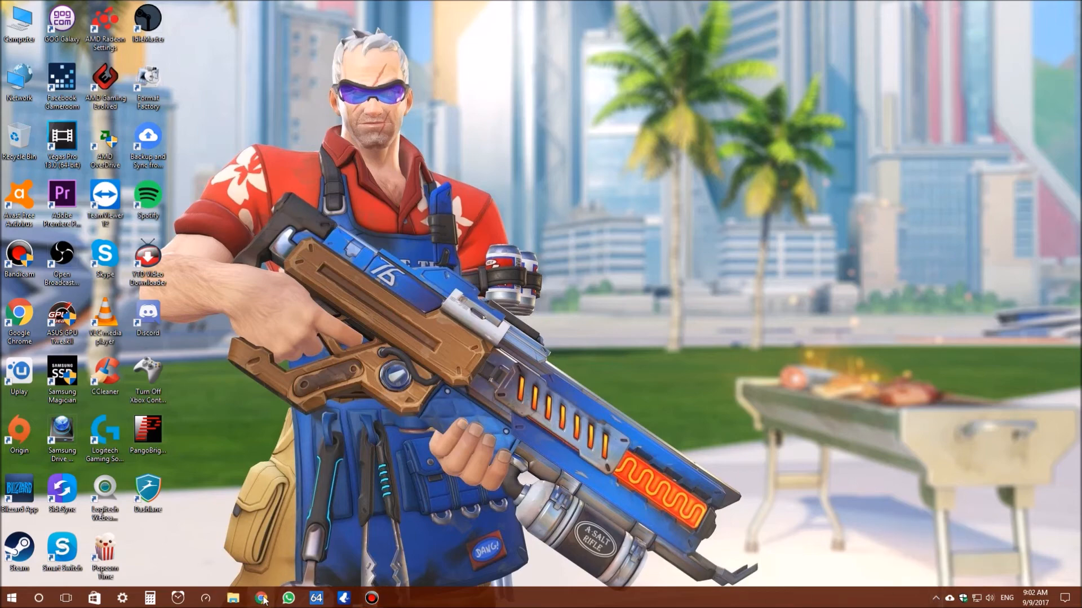
{"action": "left_click", "coordinate": [261, 597]}
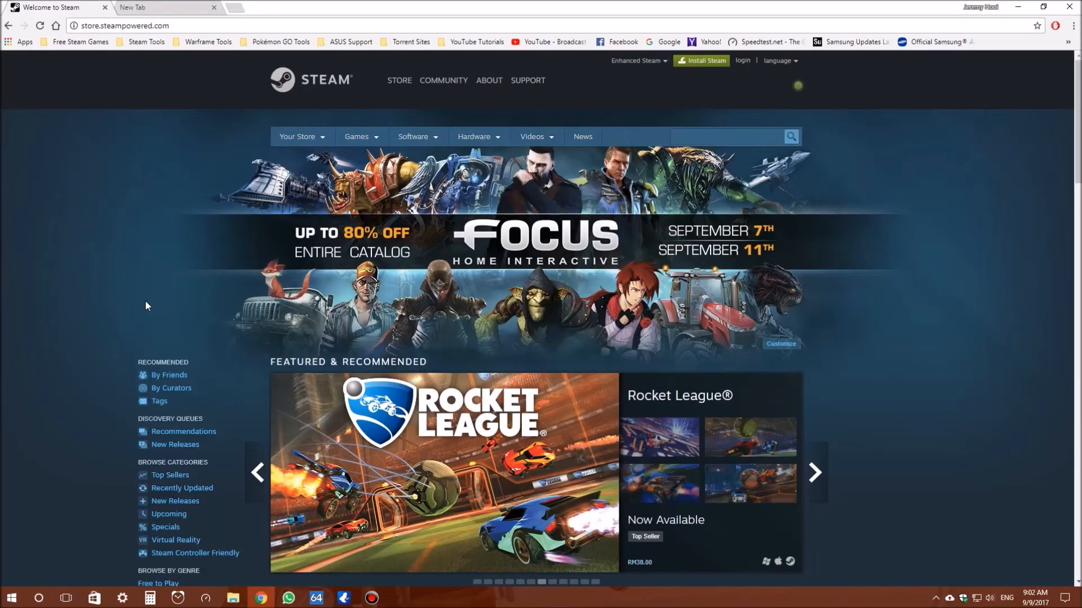
{"action": "scroll", "scroll_direction": "down", "scroll_amount": 3}
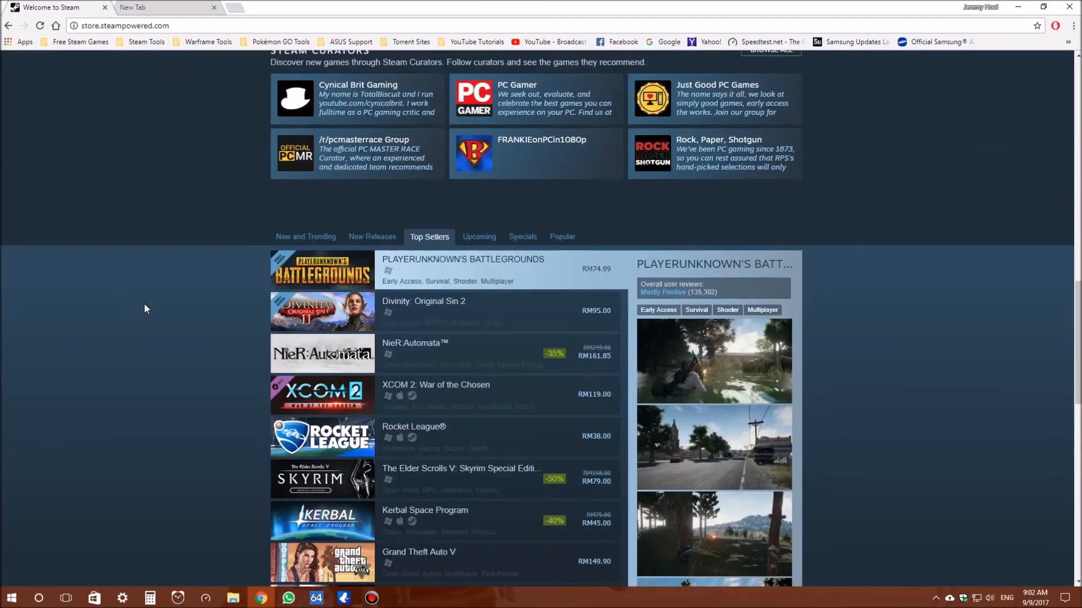
{"action": "scroll", "scroll_direction": "up", "scroll_amount": 3}
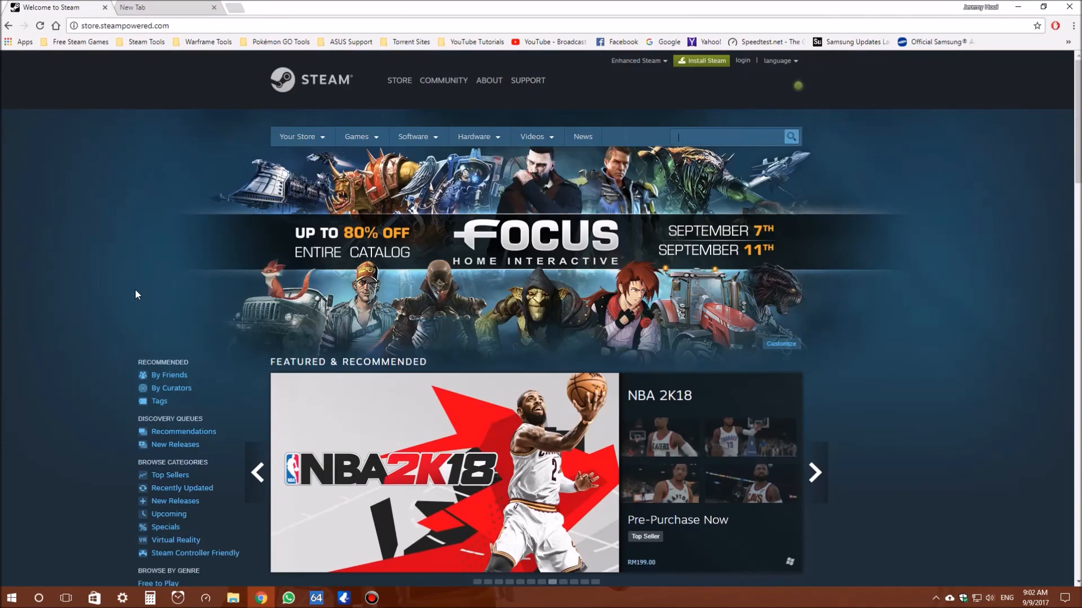
{"action": "mouse_move", "coordinate": [101, 330]}
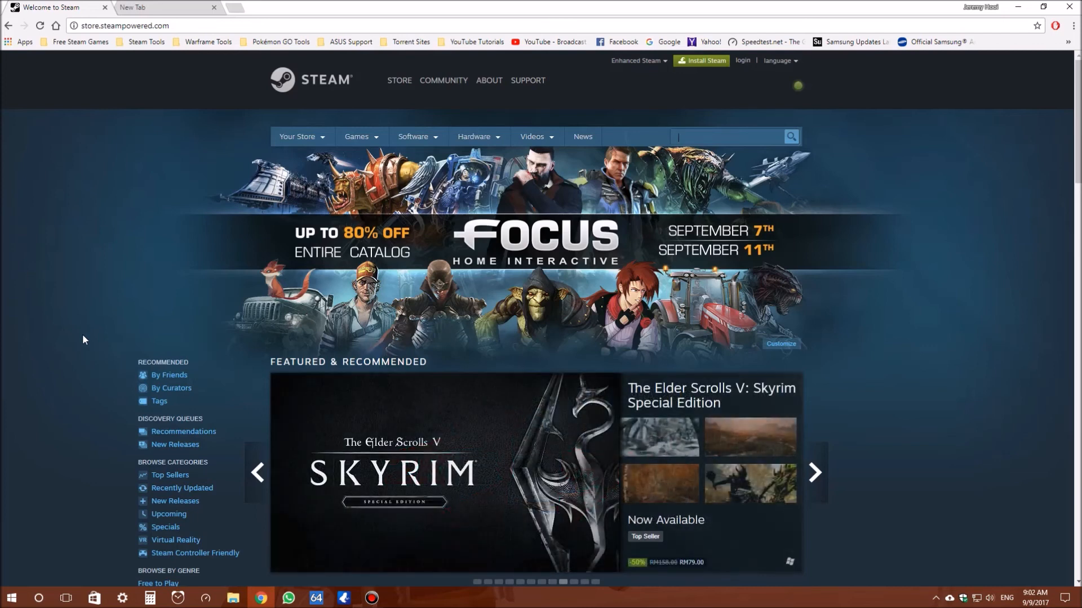
{"action": "mouse_move", "coordinate": [17, 353]}
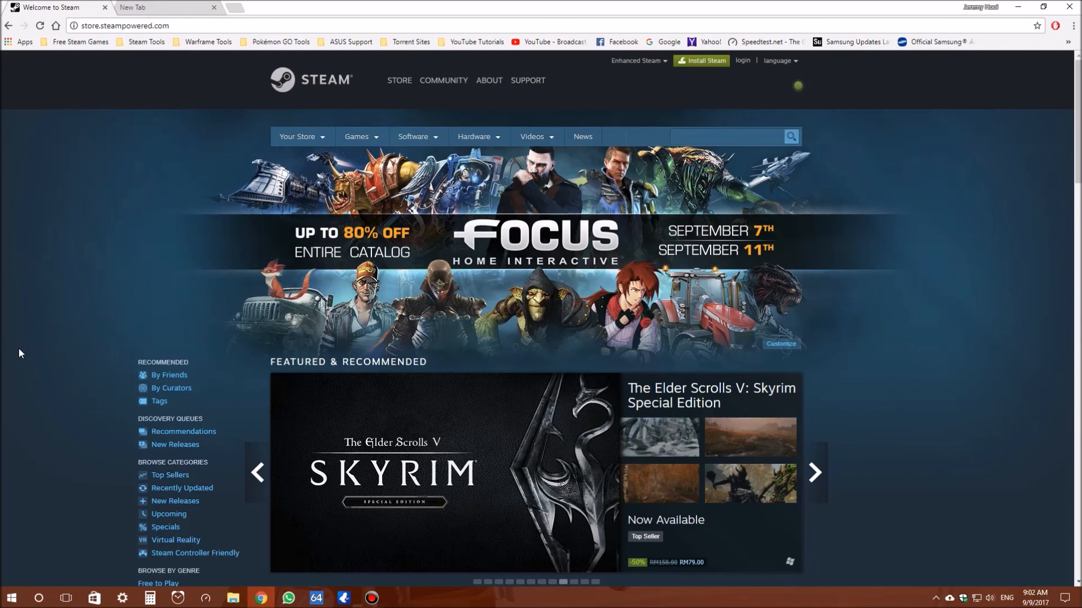
{"action": "mouse_move", "coordinate": [952, 476]}
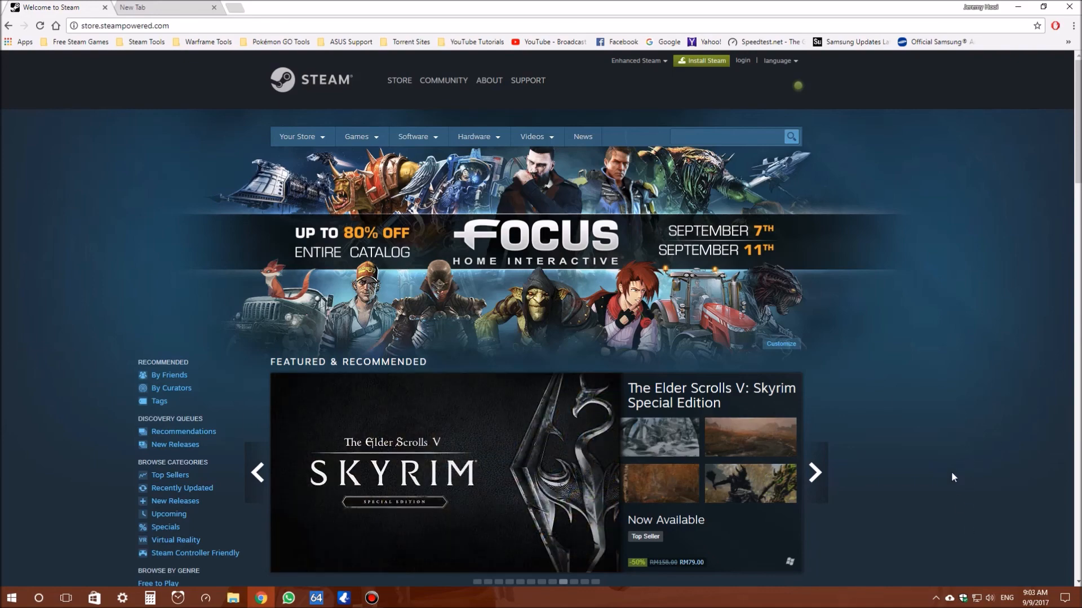